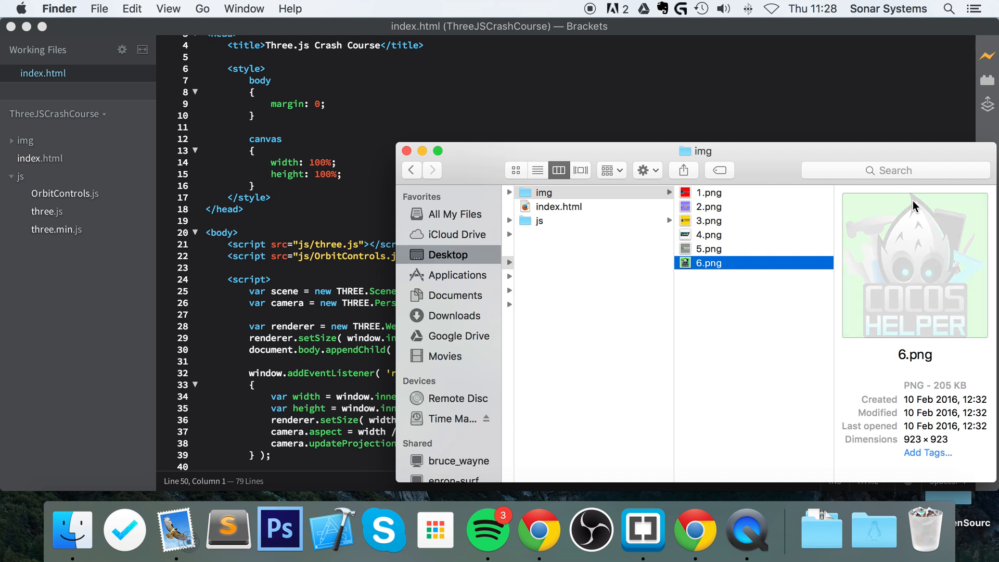
Preview the face images 3.png and 2.png.
click(707, 221)
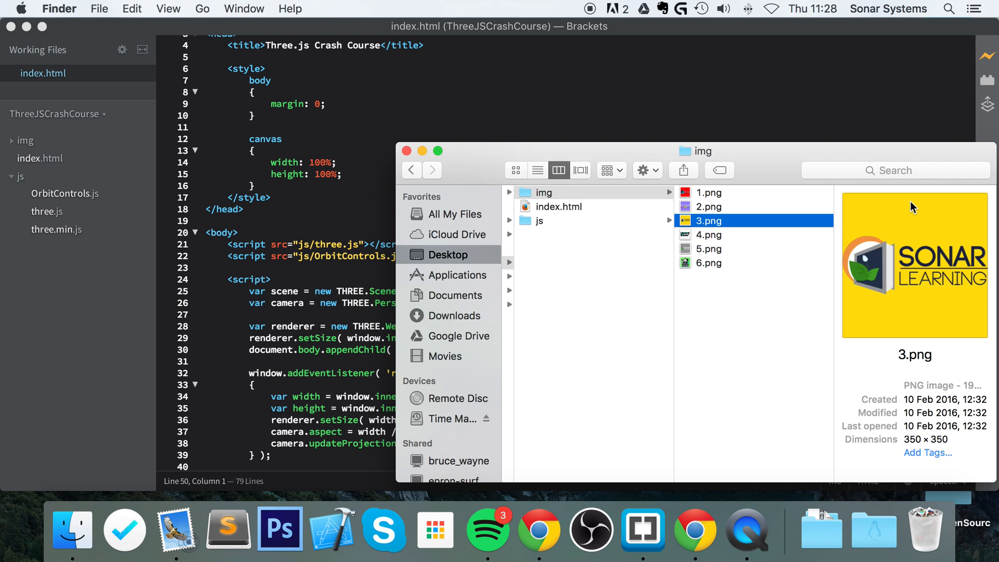
click(708, 206)
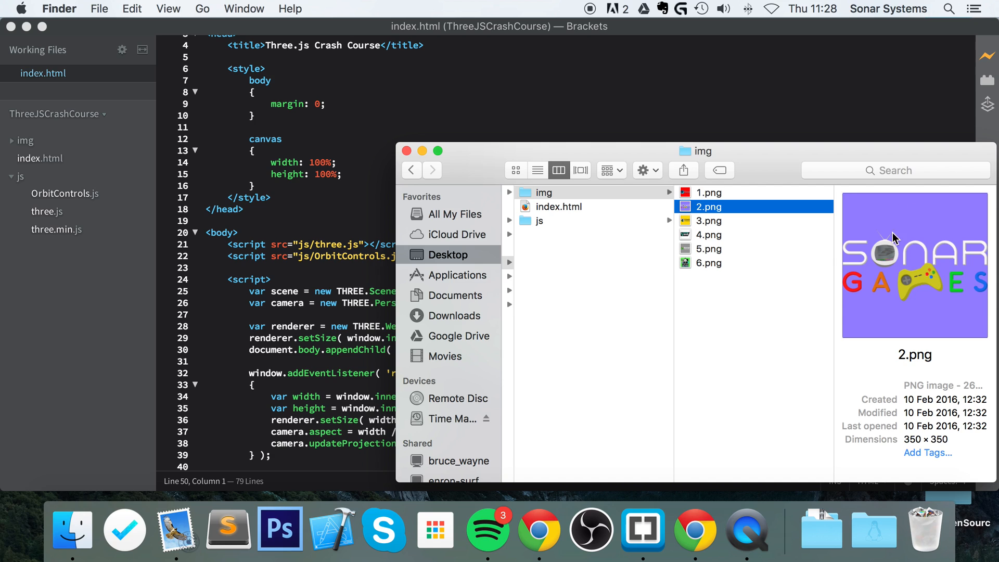
mouse_move(911, 440)
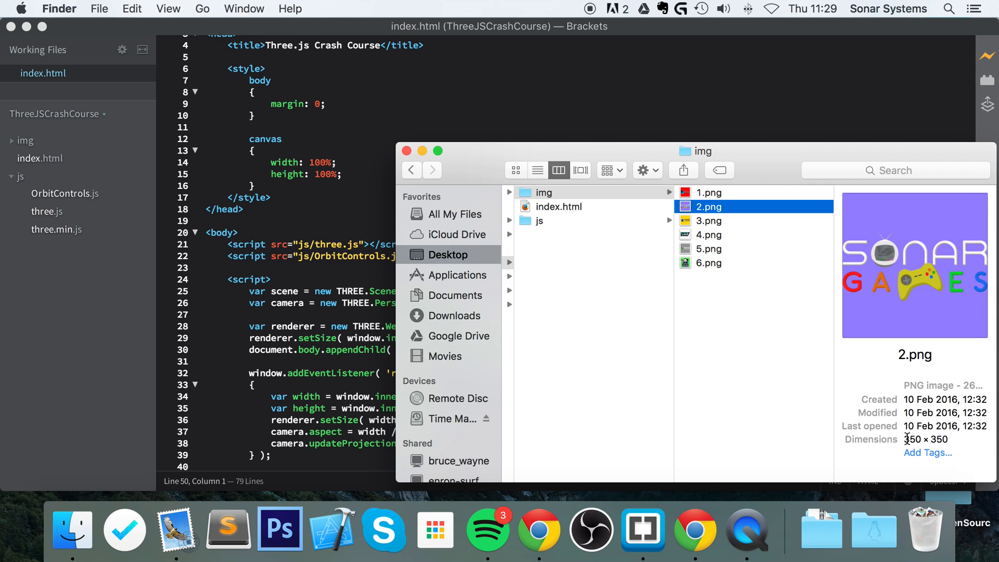
mouse_move(277, 501)
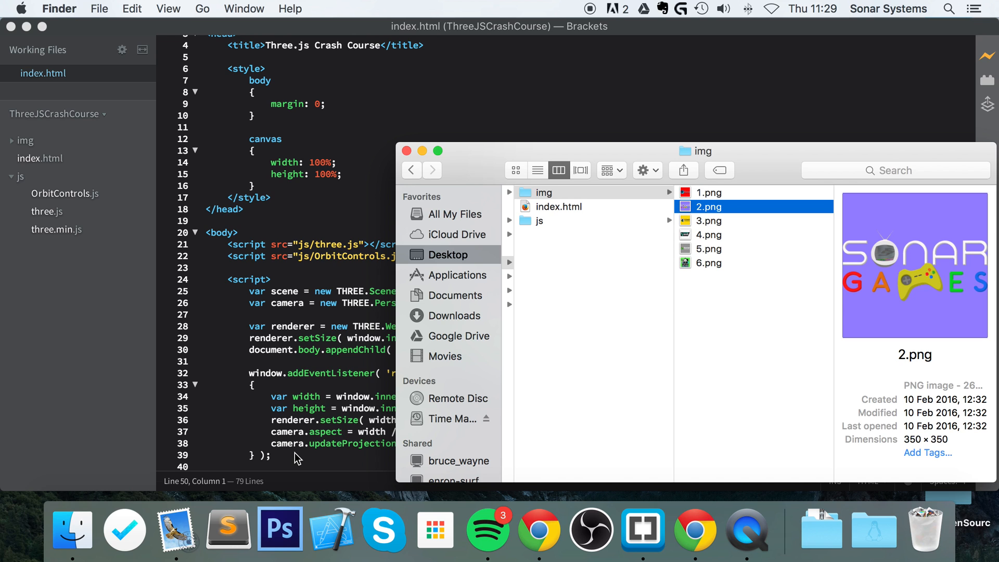
mouse_move(375, 342)
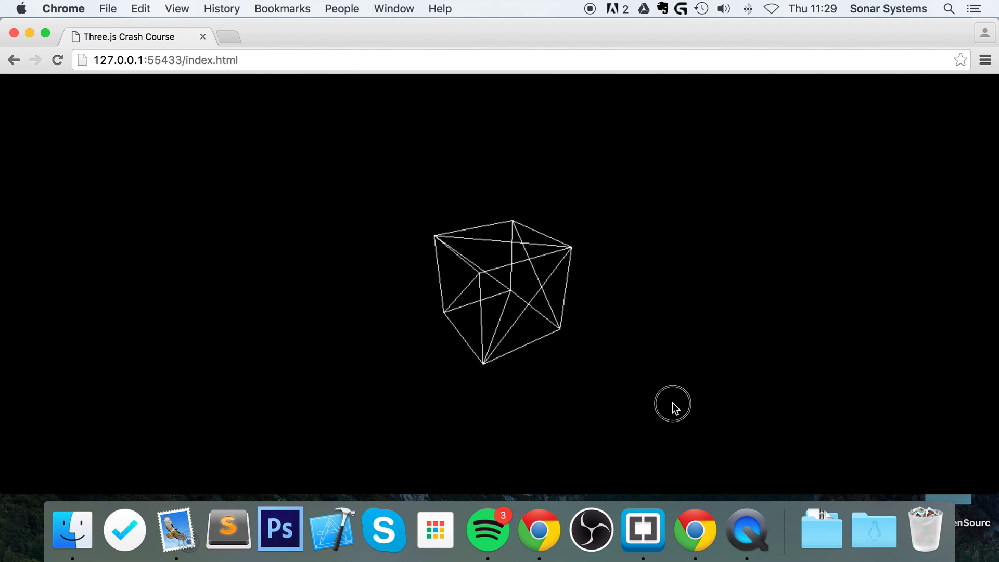
mouse_move(559, 230)
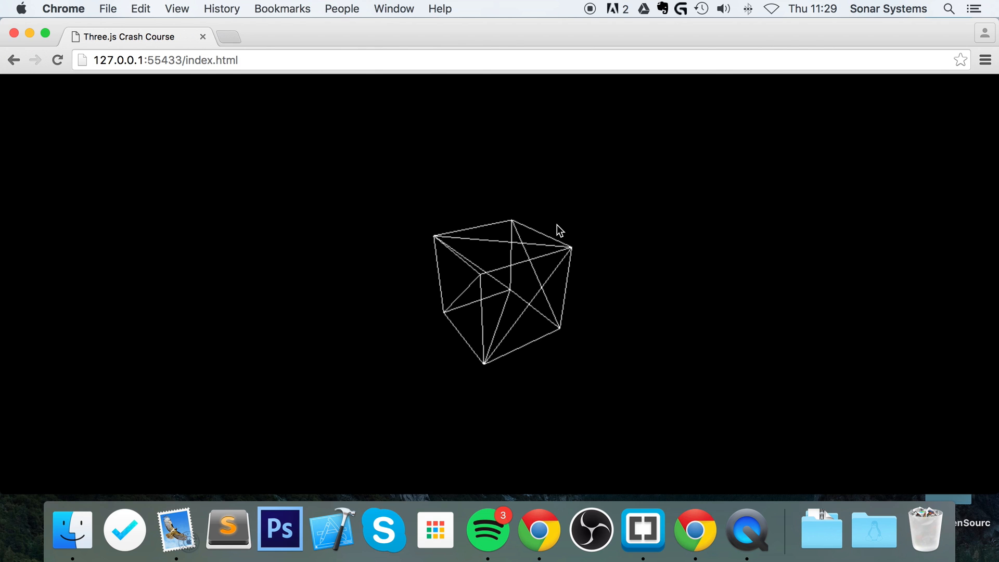
Add 'var cubeMaterials = [ ];' on a new line below the BoxGeometry declaration.
click(330, 529)
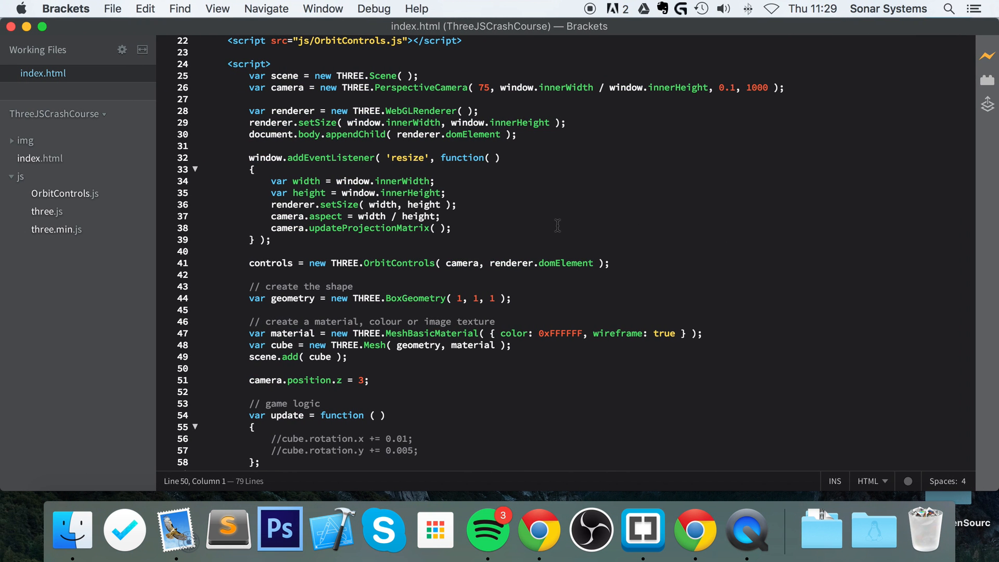
click(205, 369)
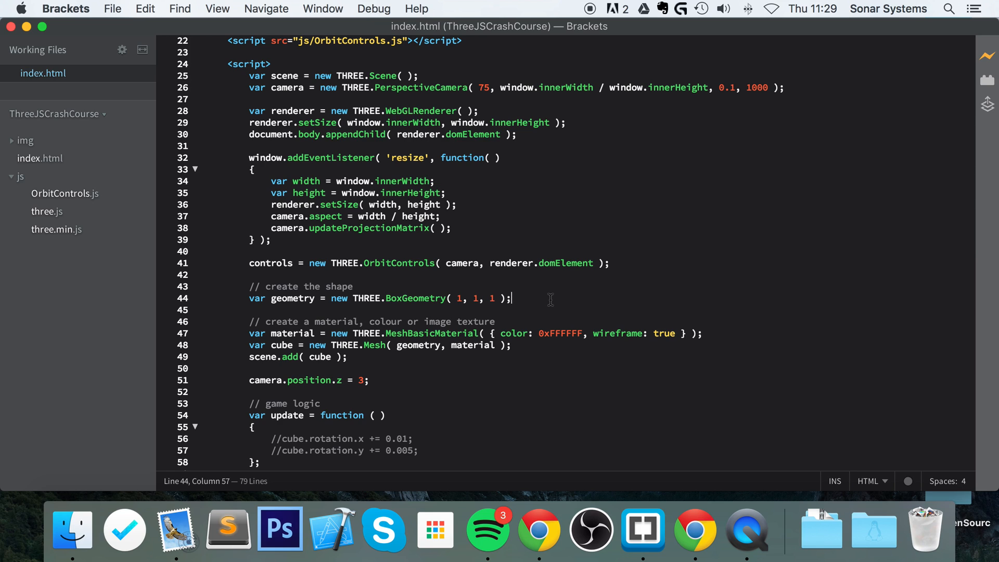
key(Return)
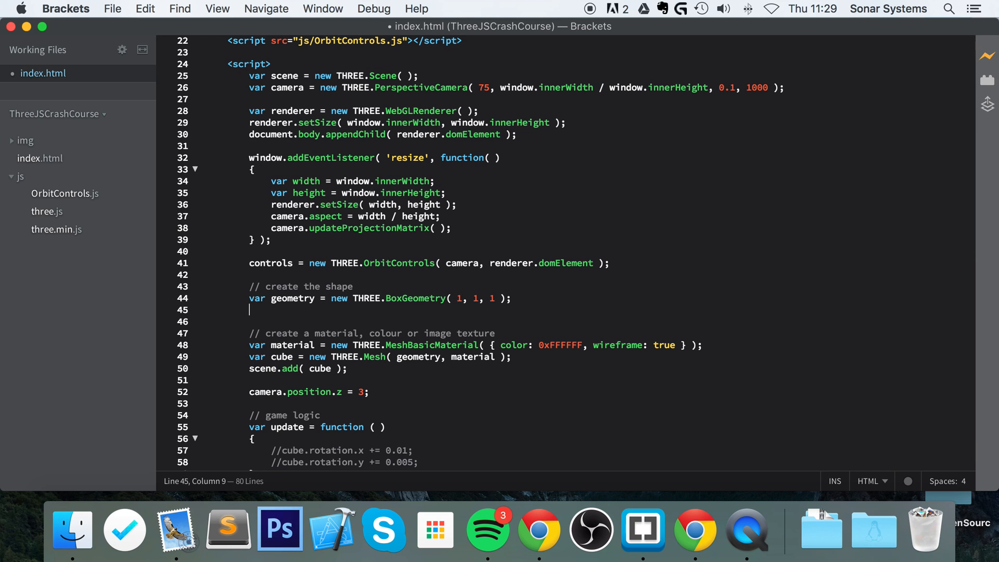
text(var)
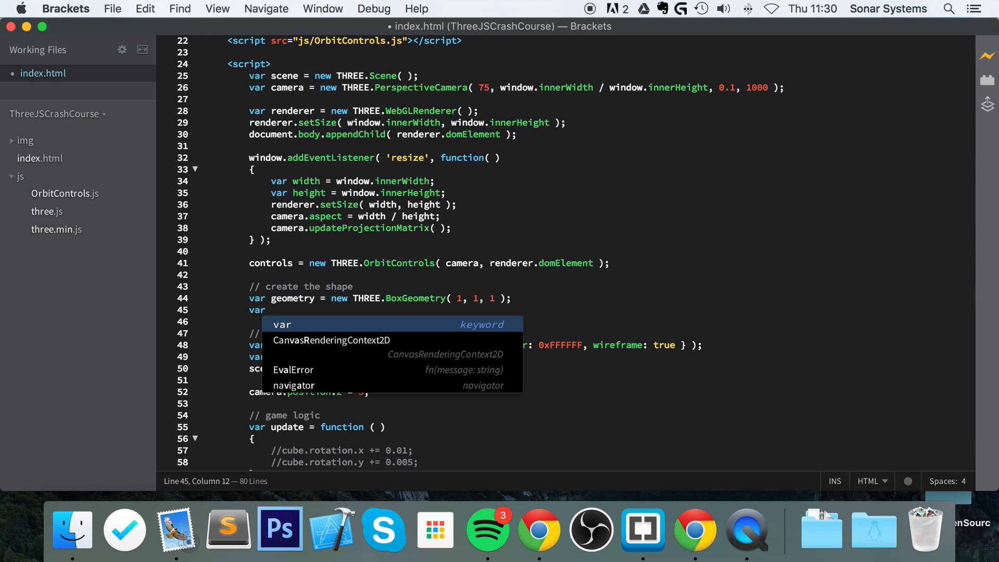
text(cube)
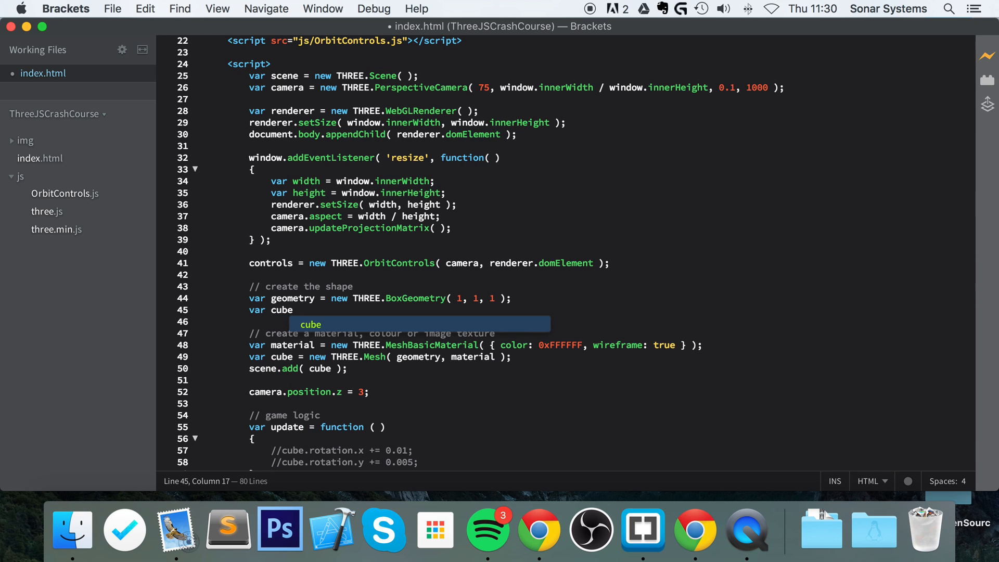
text(Materials =)
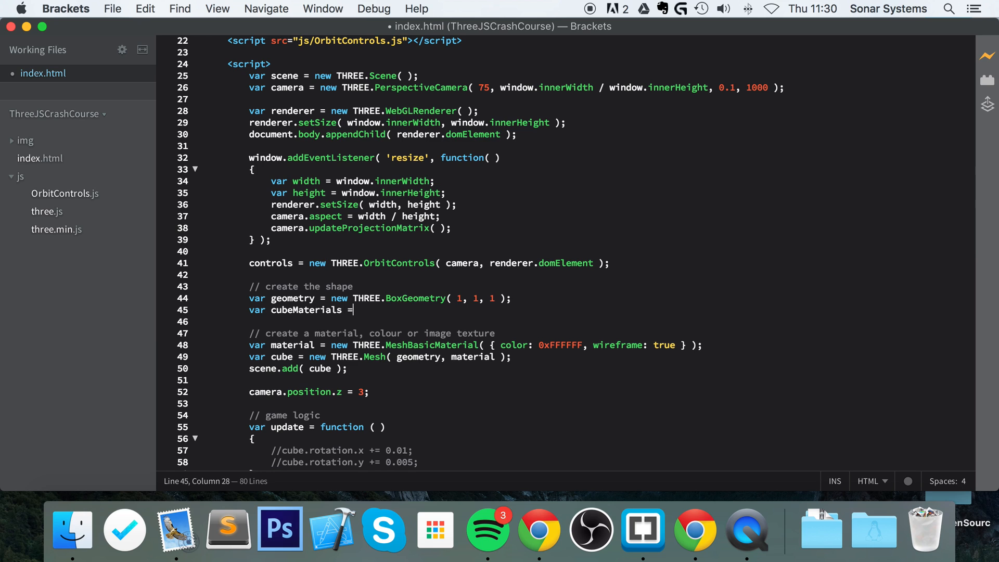
text([)
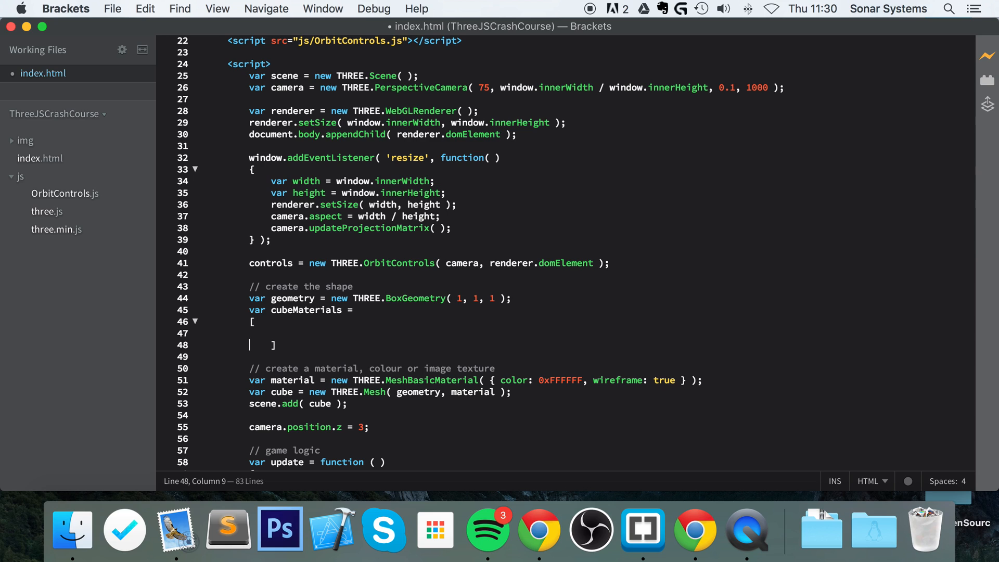
text(];)
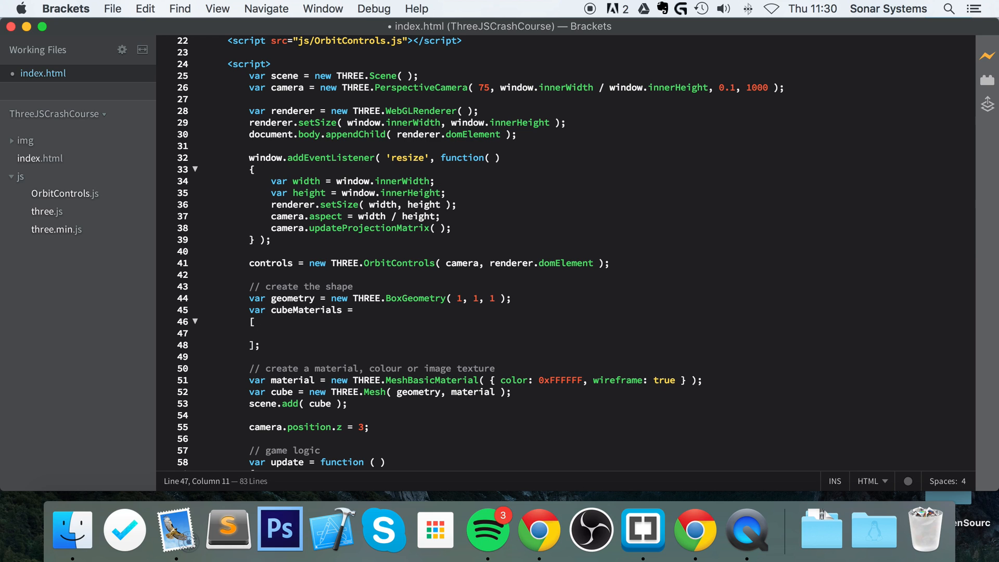
Start the array's first entry as new THREE.MeshBasicMaterial( { } ).
click(259, 333)
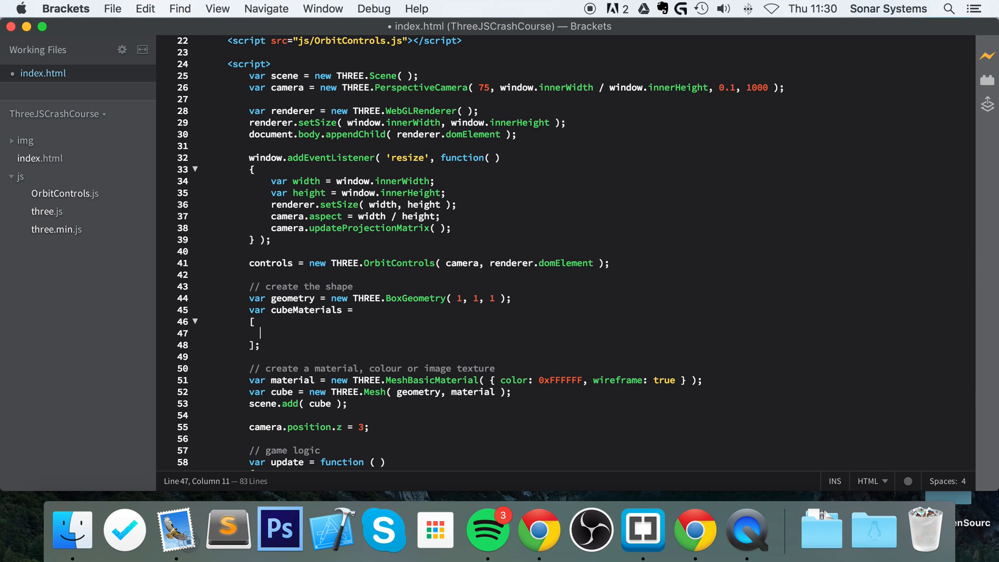
text(new THREE.)
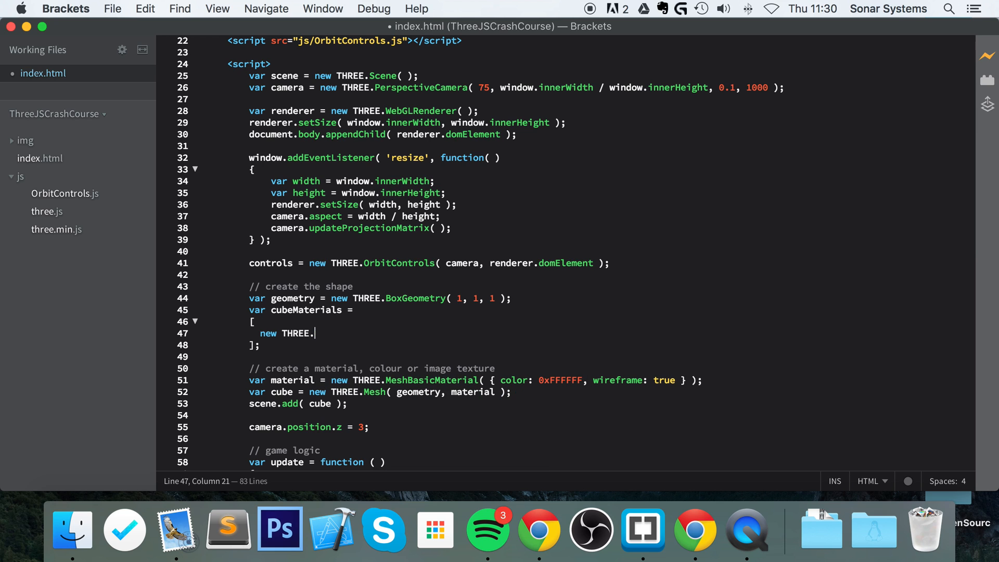
text(MeshBas)
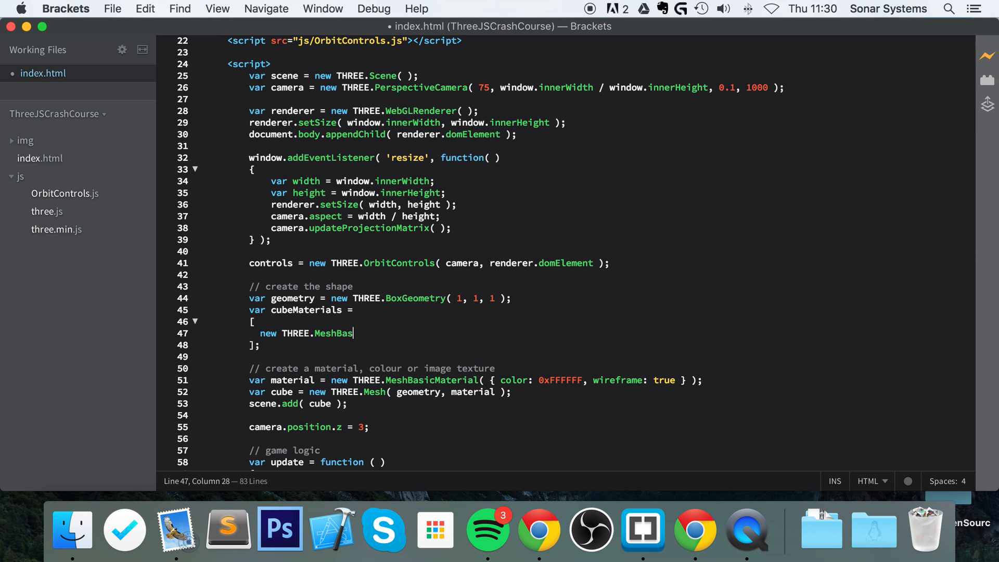
text(icMaterial)
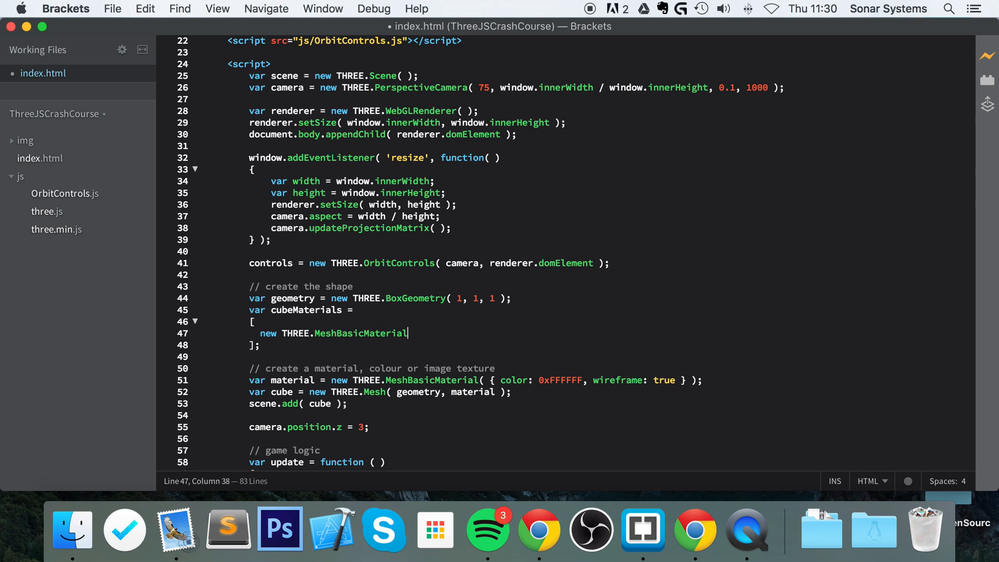
text(())
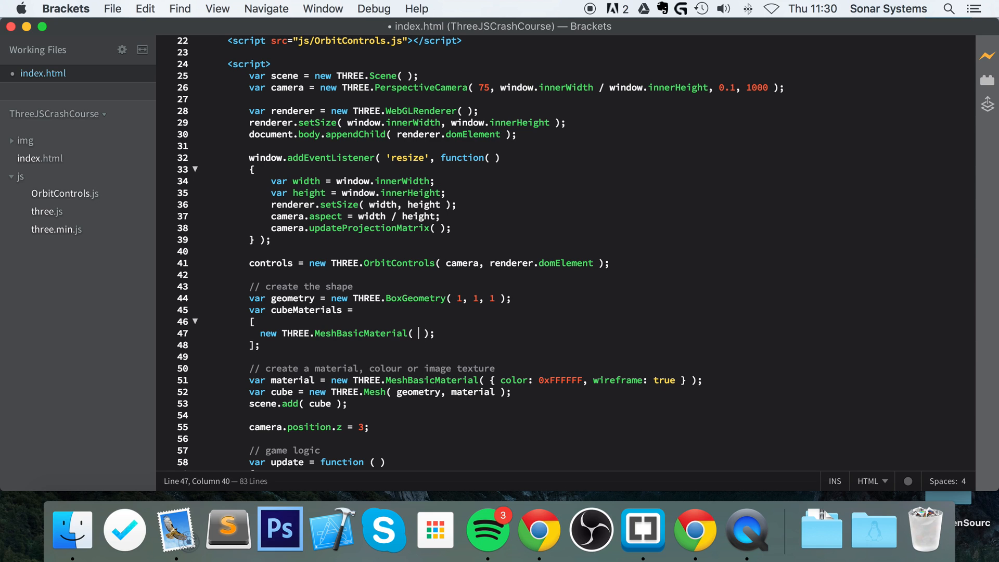
text({})
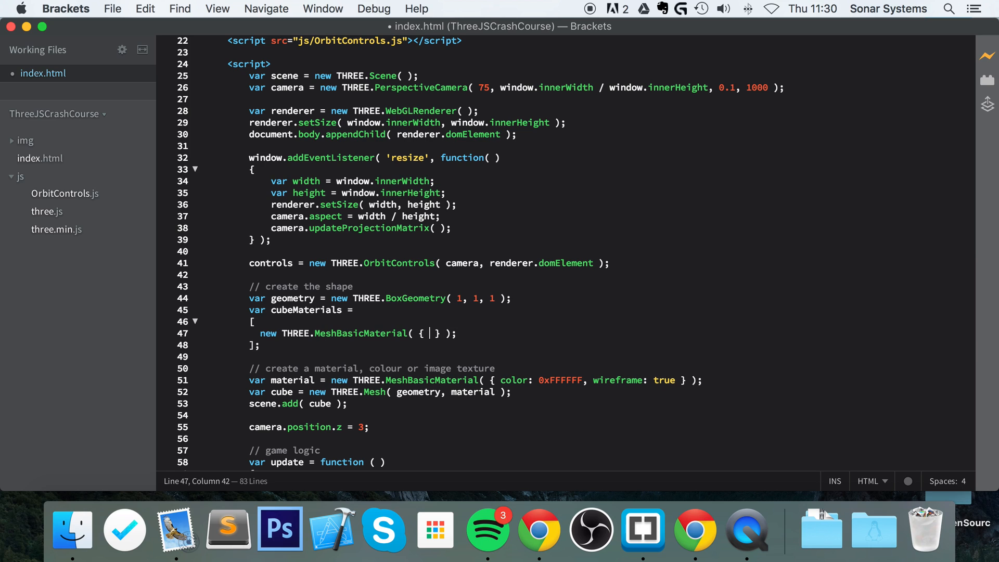
Set the material's map to new THREE.TextureLoader( ).load( ).
text(map)
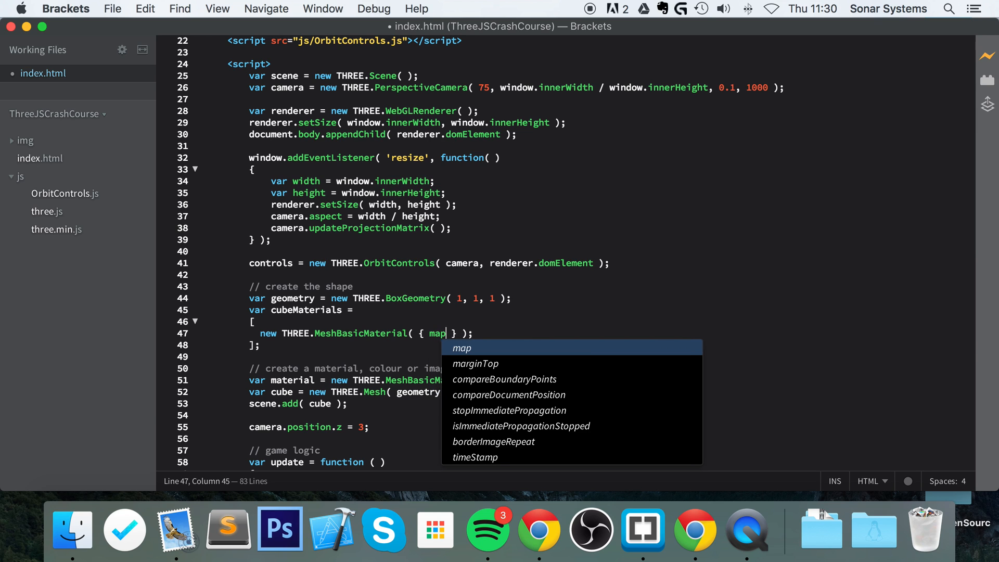
text(: new)
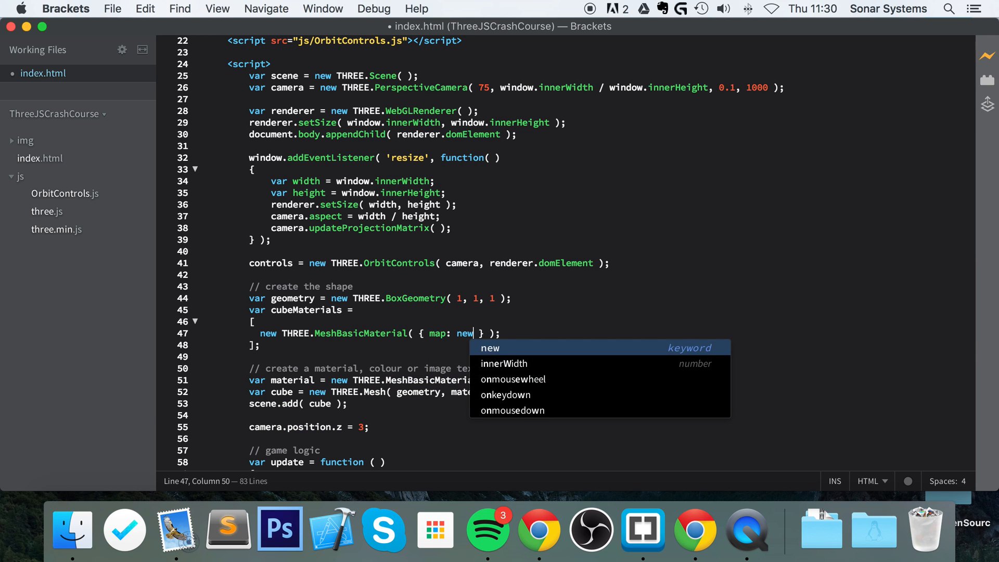
text(THRE)
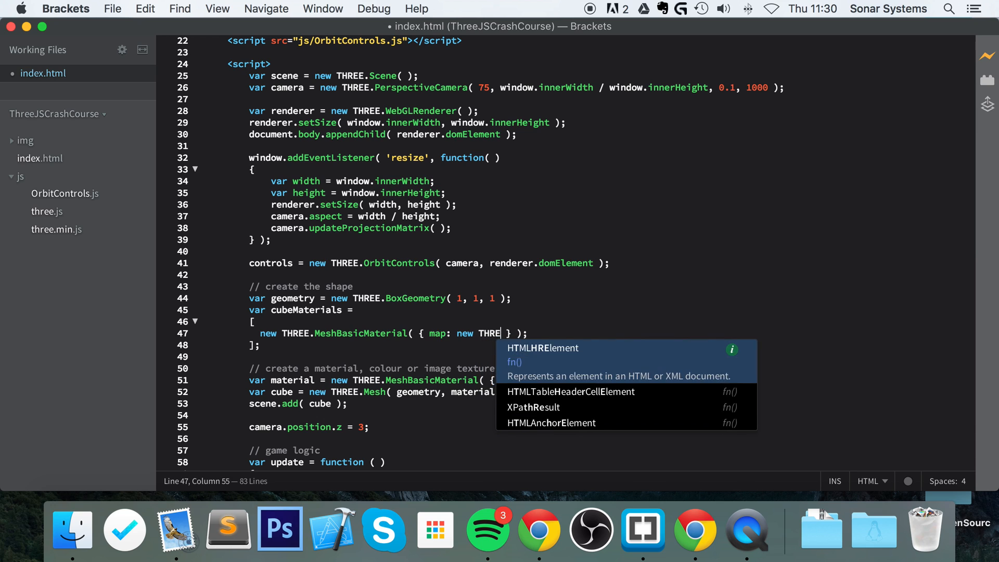
text(E)
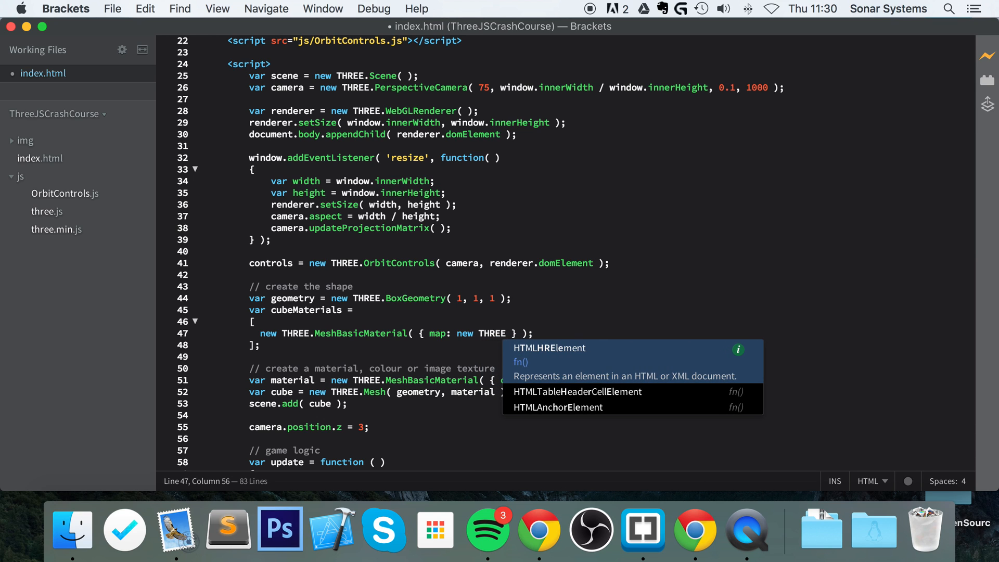
text(TextureLoad)
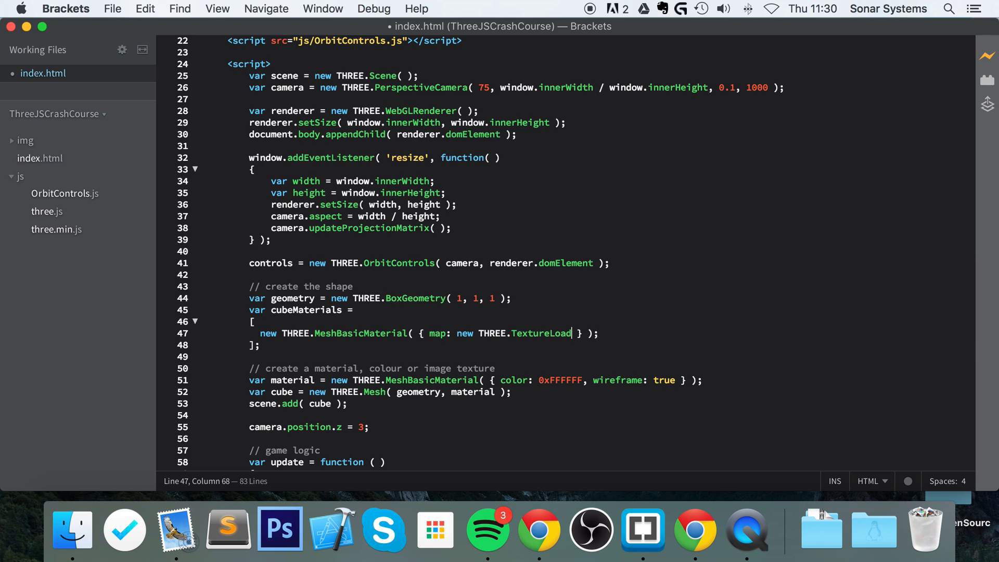
text(er)
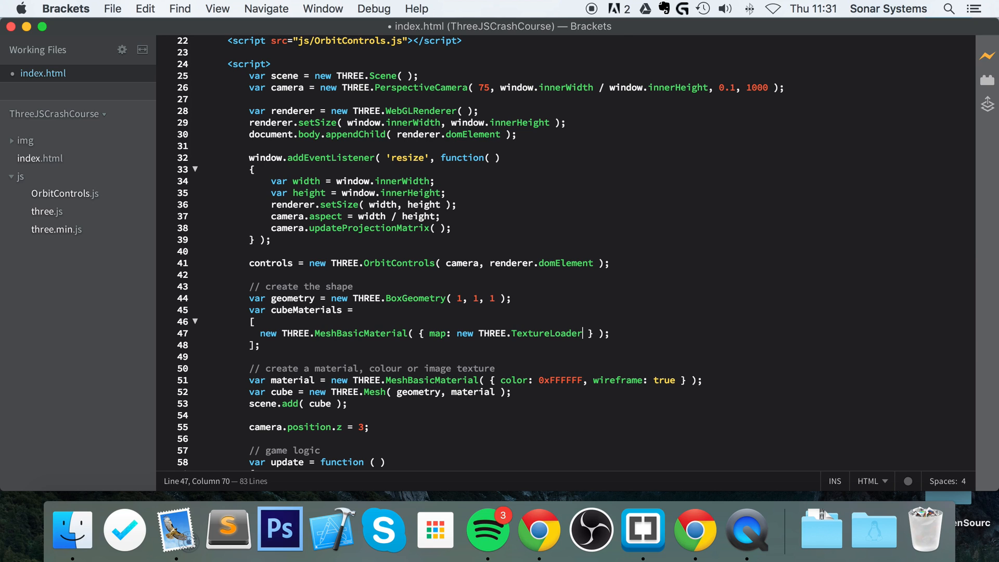
text(())
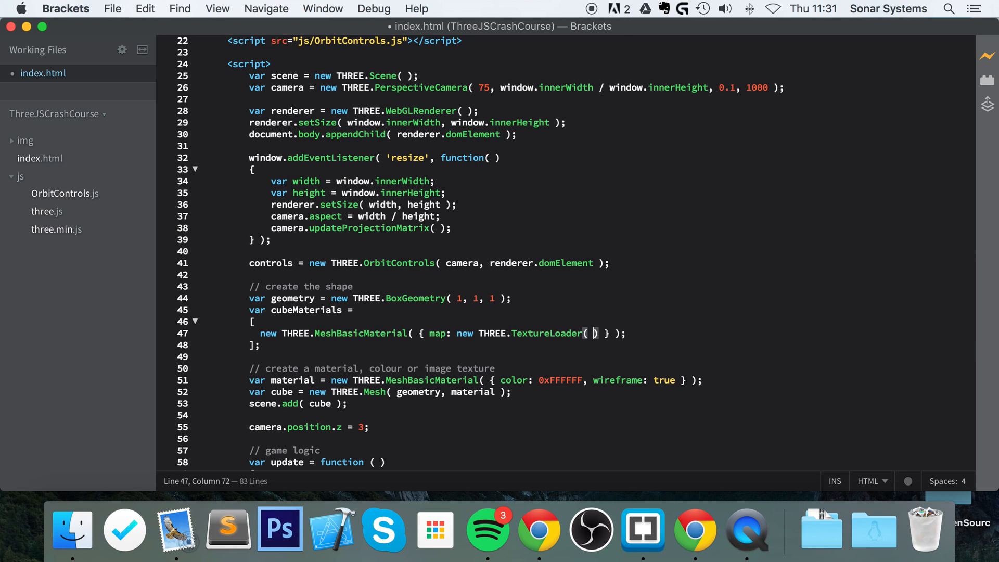
text(.load()
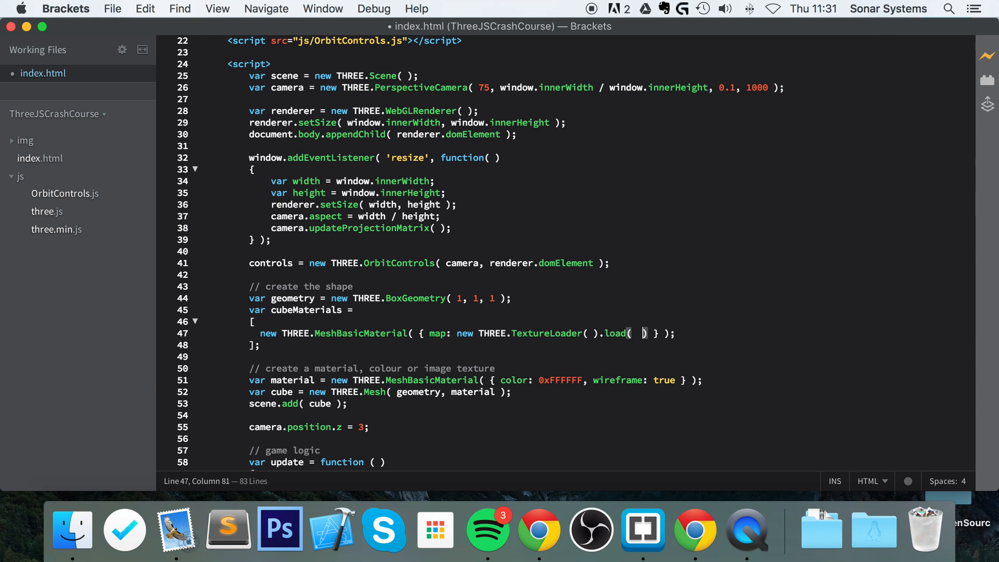
Load 'img/1.png' in the first material's texture call.
text('')
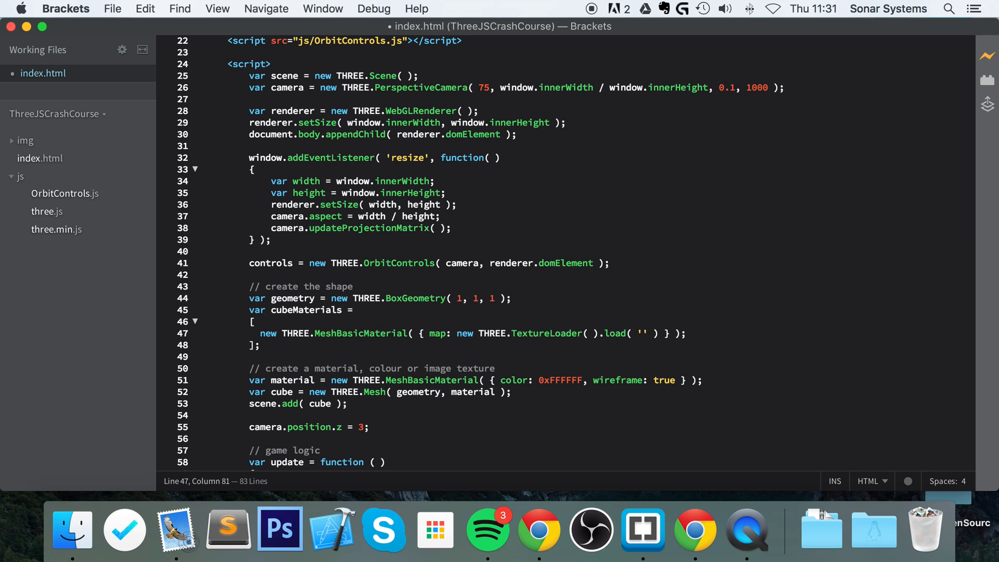
text(img/)
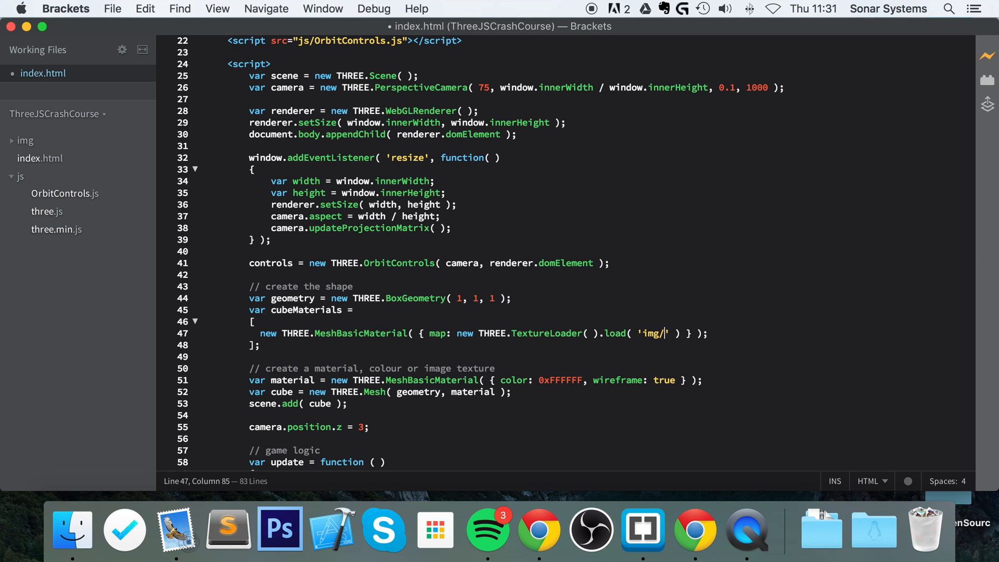
text(1.png)
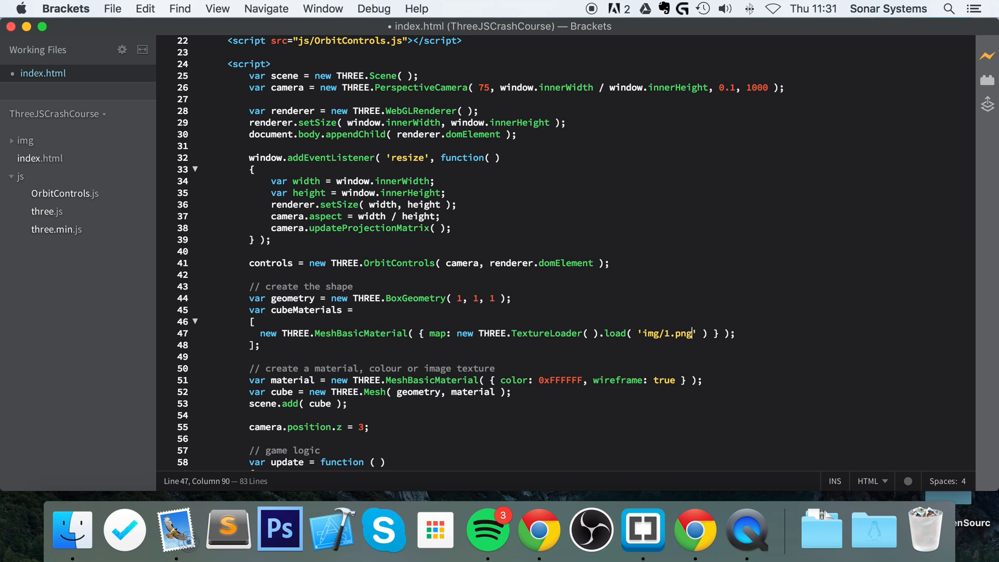
key(right)
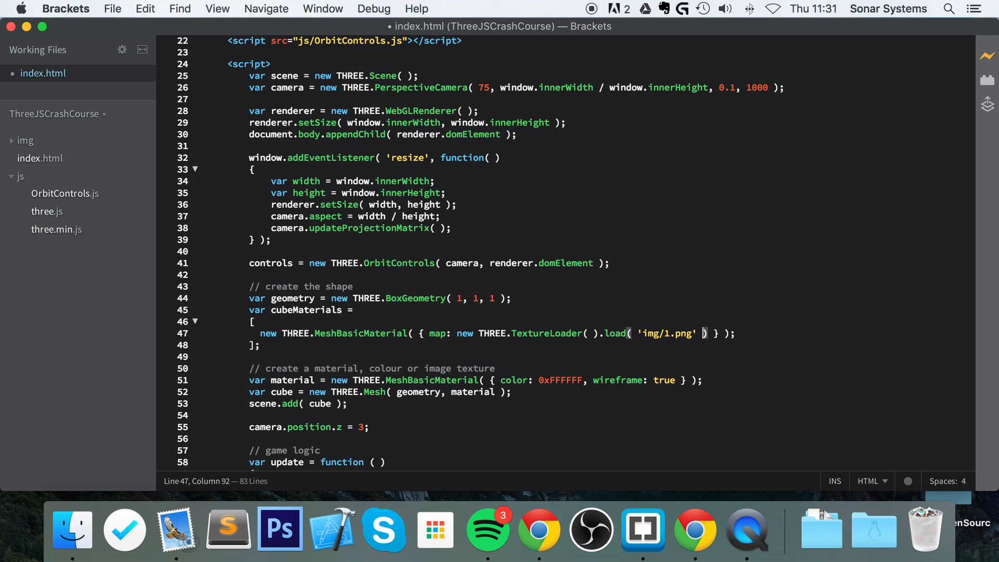
Add side: THREE.DoubleSide to the first material.
text(,)
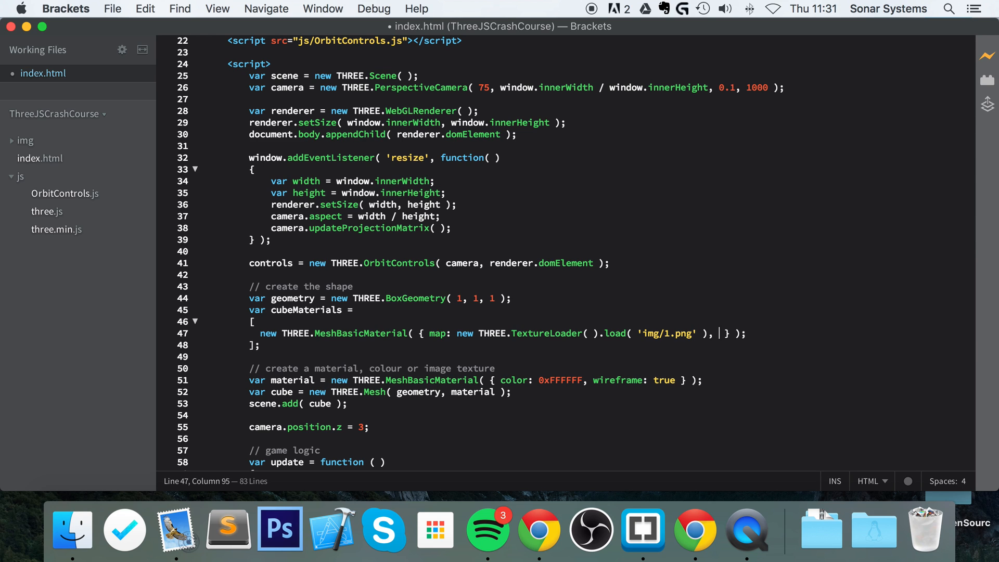
text(side:)
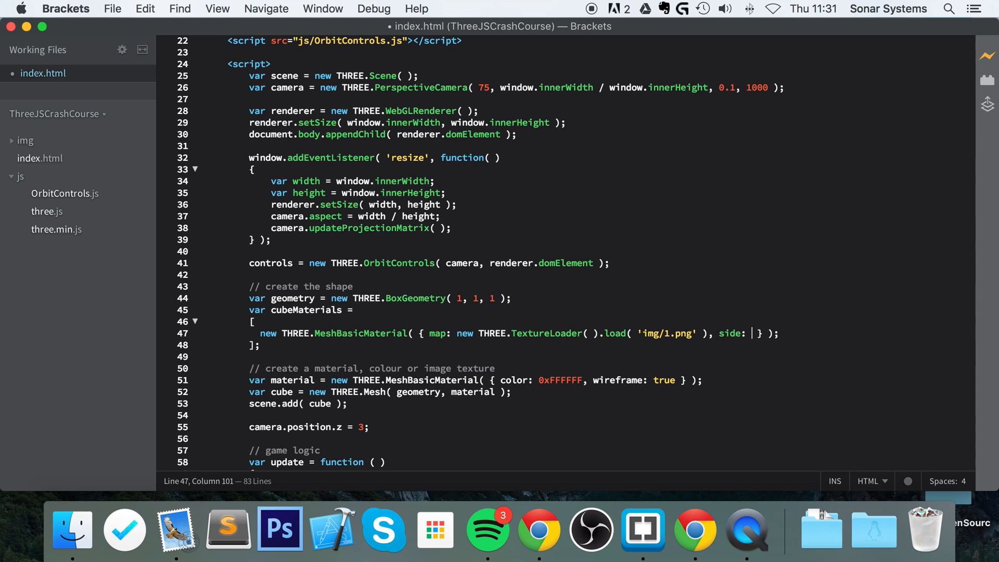
text(T)
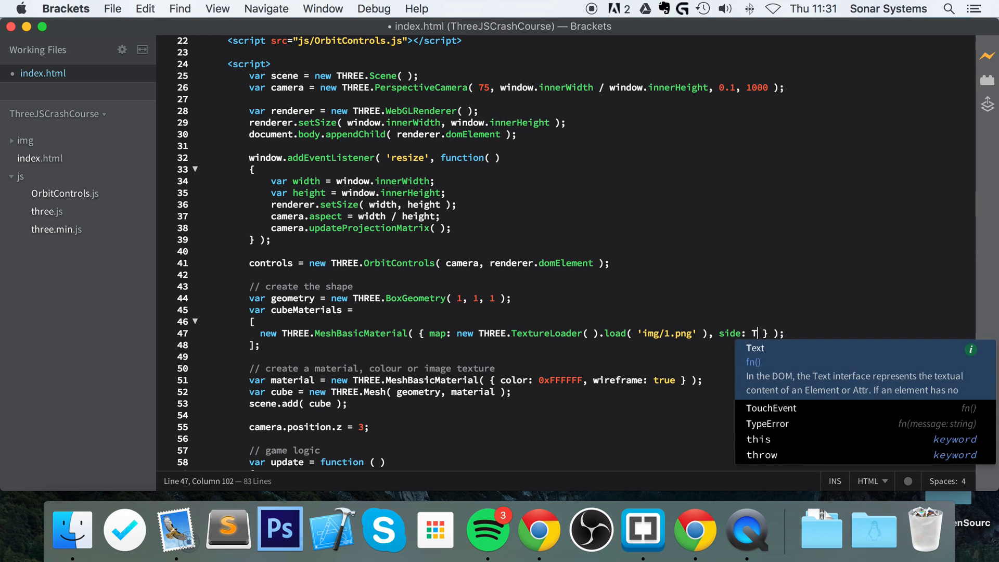
text(HRE)
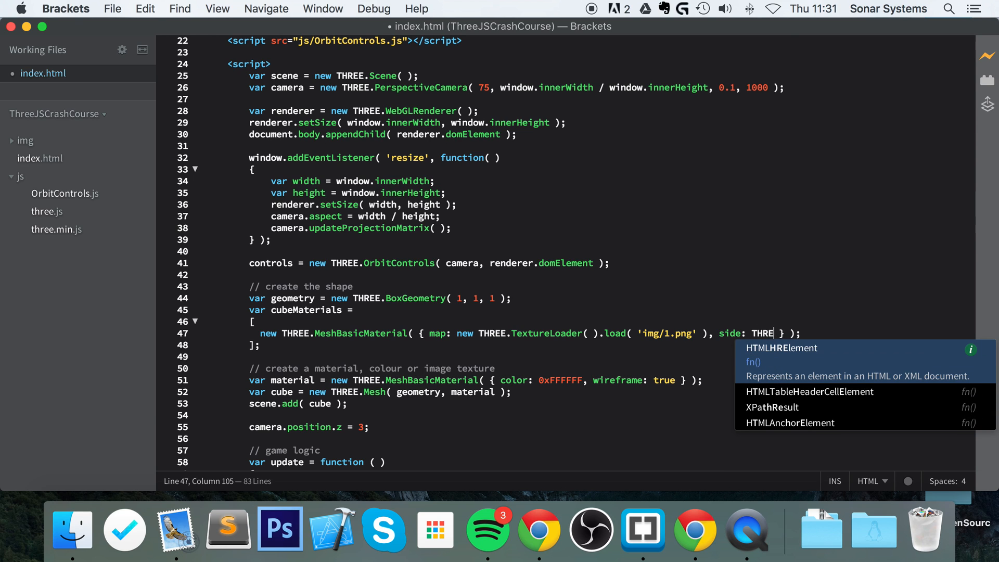
text(.DoubleSide)
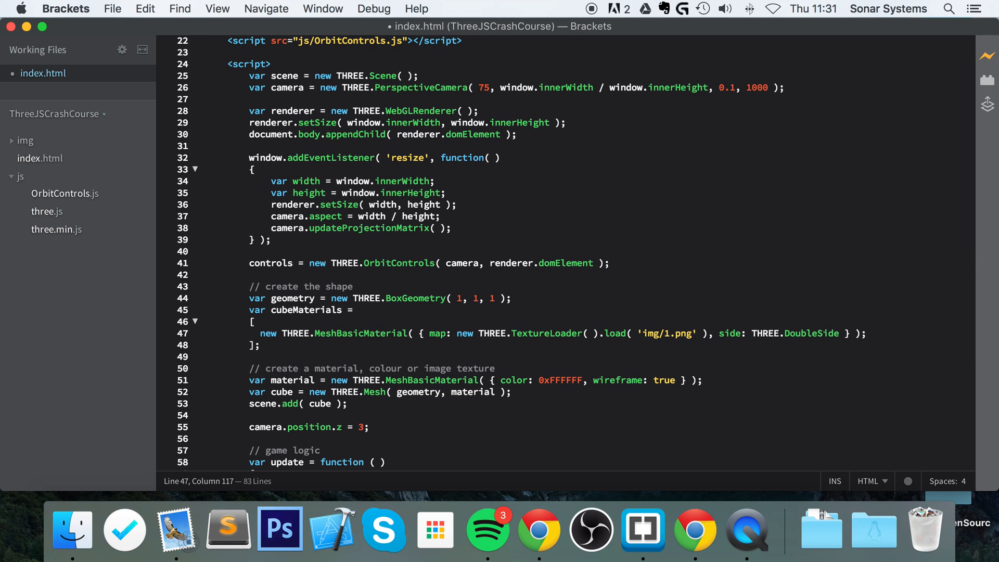
click(412, 333)
text(,)
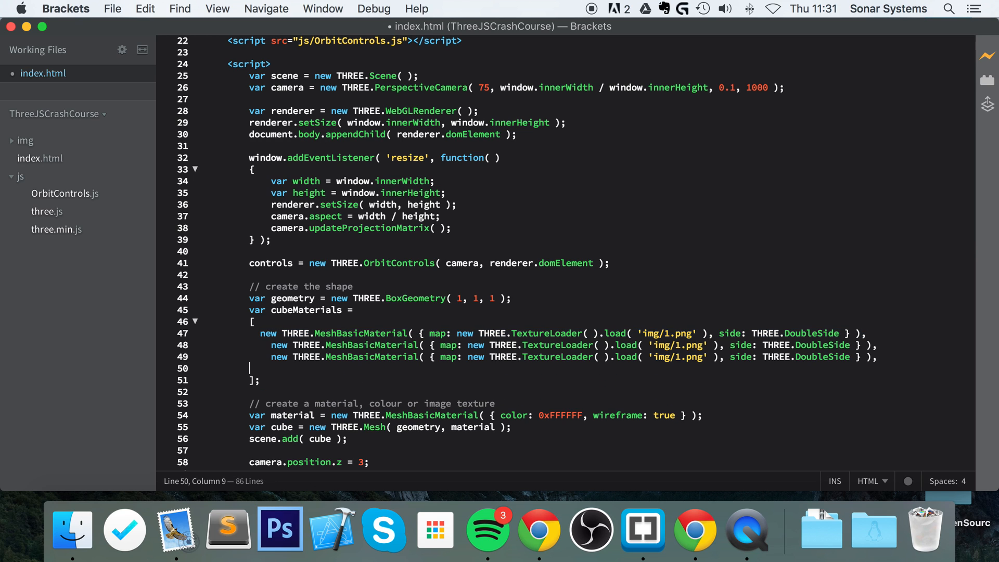
Add the remaining double-sided materials loading img/2.png through img/6.png.
text(new THREE.MeshBasicMaterial( { map: new THREE.TextureLoader( ).load( 'img/1.png' ), side: THREE.DoubleSide } ),)
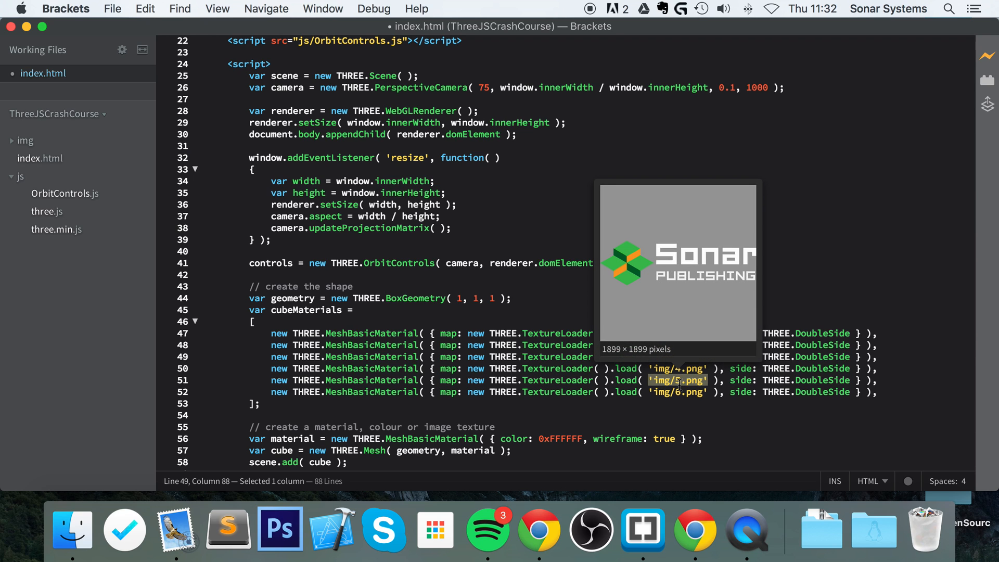
mouse_move(677, 368)
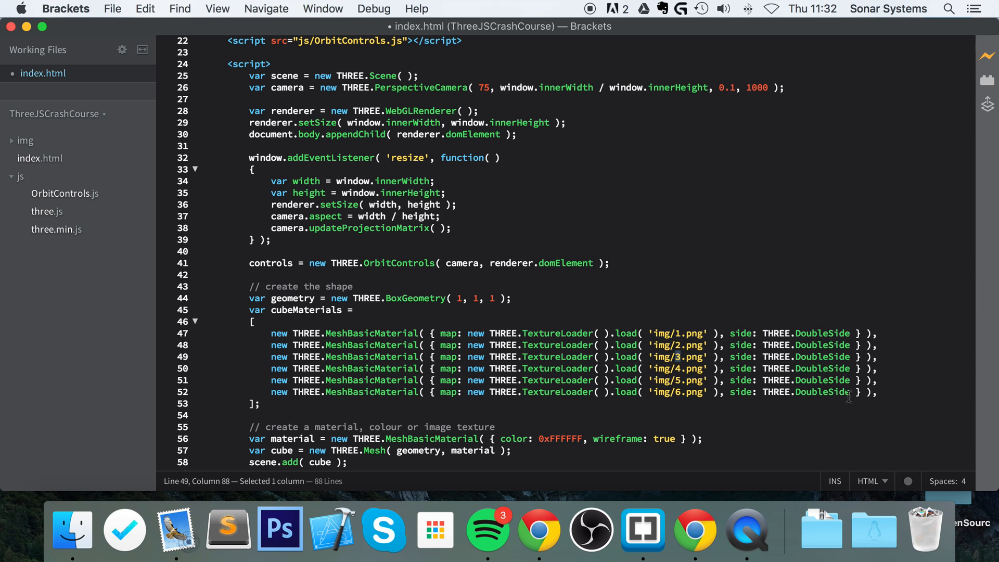
Drop the last trailing comma and add comments // RIGHT SIDE through // BACK SIDE.
click(881, 392)
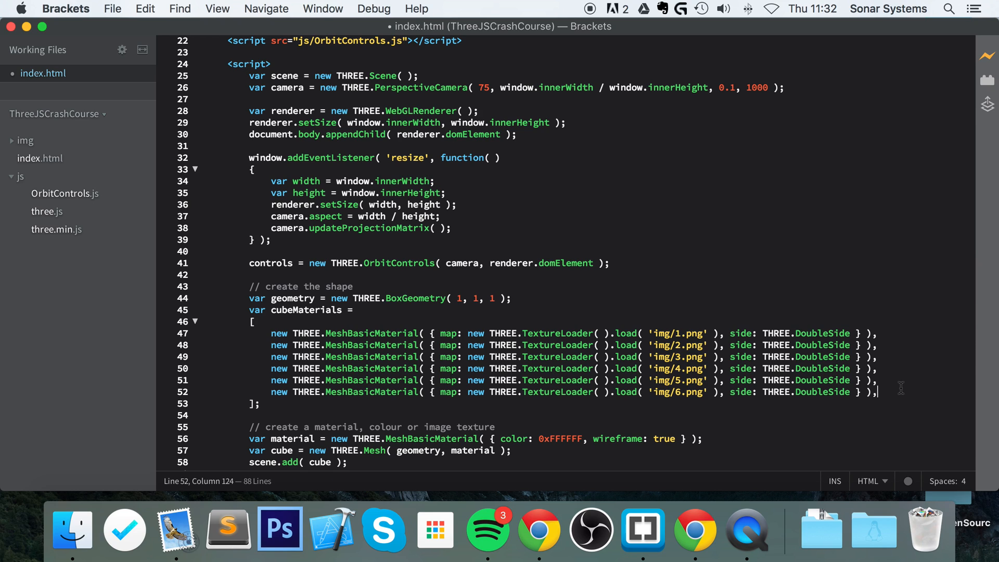
key(backspace)
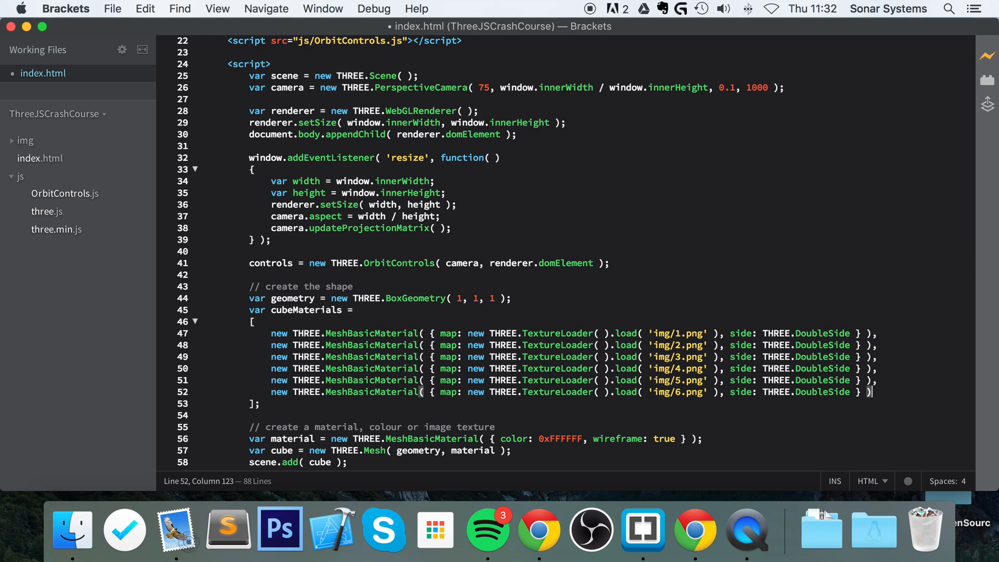
click(873, 368)
text( // R)
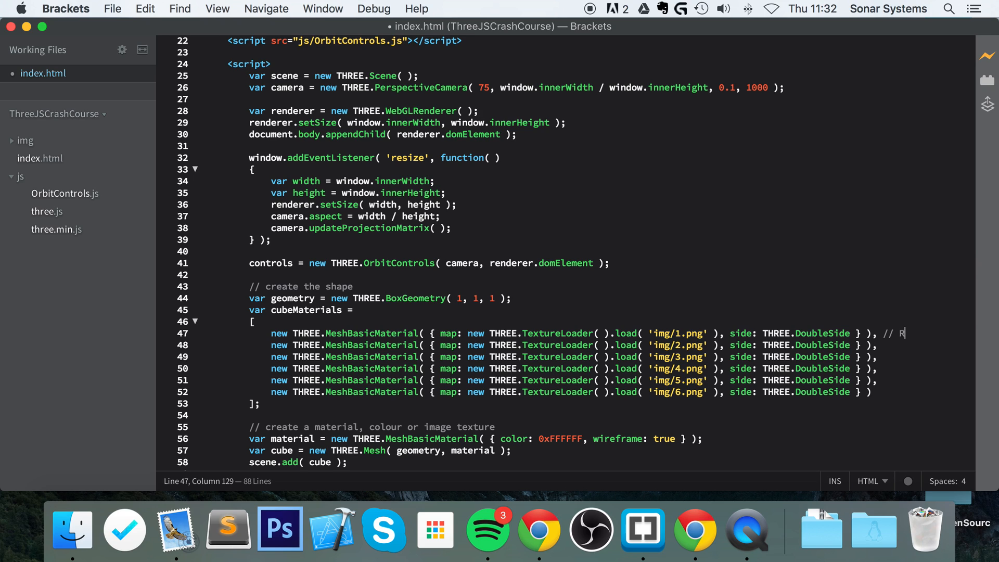
text(IGHT SIDE)
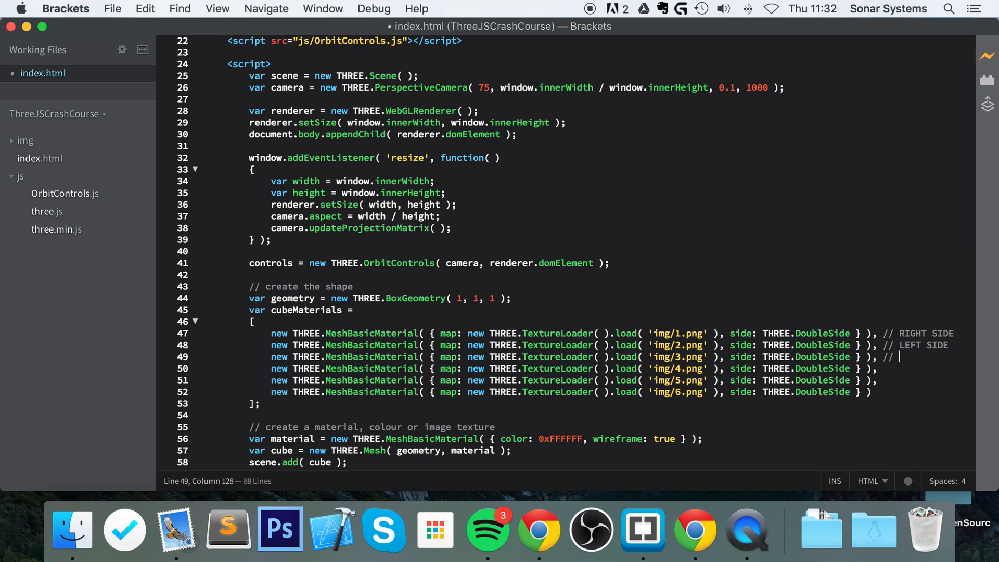
text(TOP SIDE)
click(622, 368)
text( //)
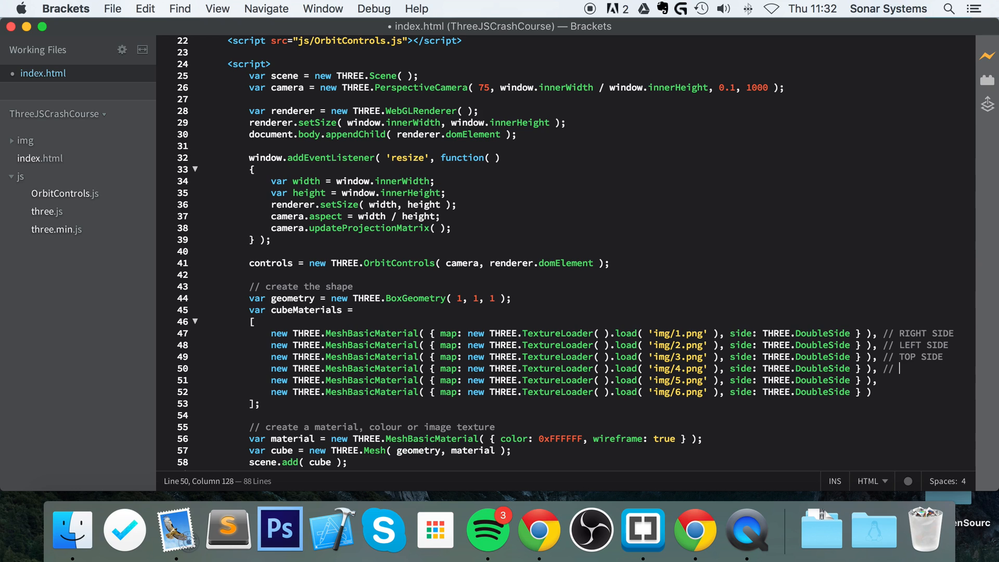
text(BOTTOM SIDE)
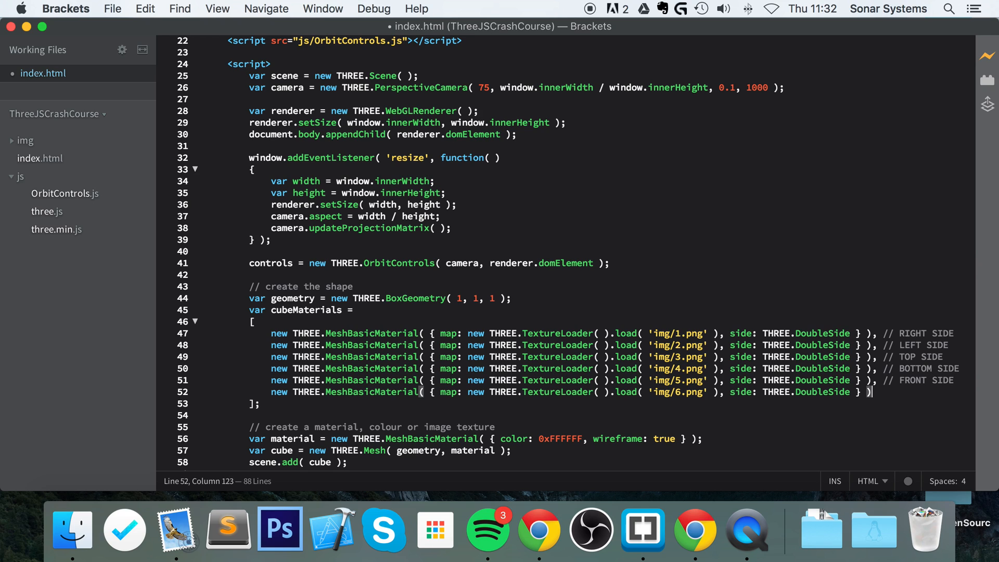
text(// BACK)
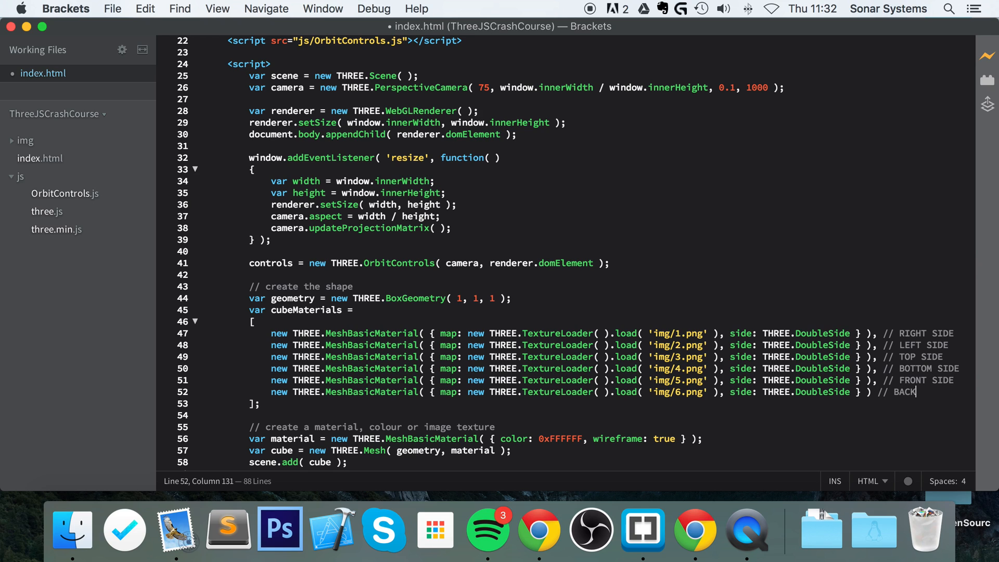
text(SIDE)
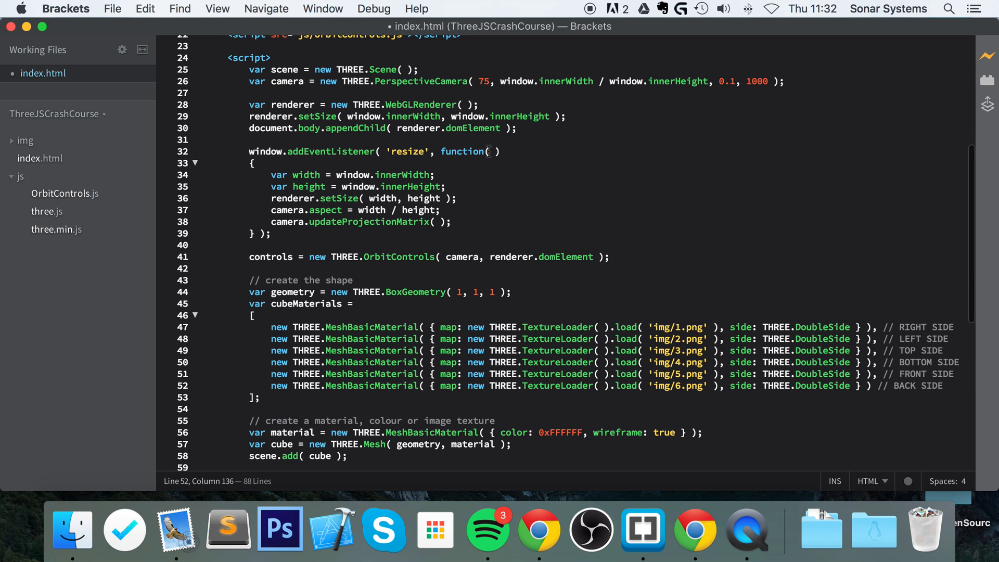
Replace the line 56 wireframe material with new THREE.MeshFaceMaterial( cubeMaterials ).
scroll(down, 3)
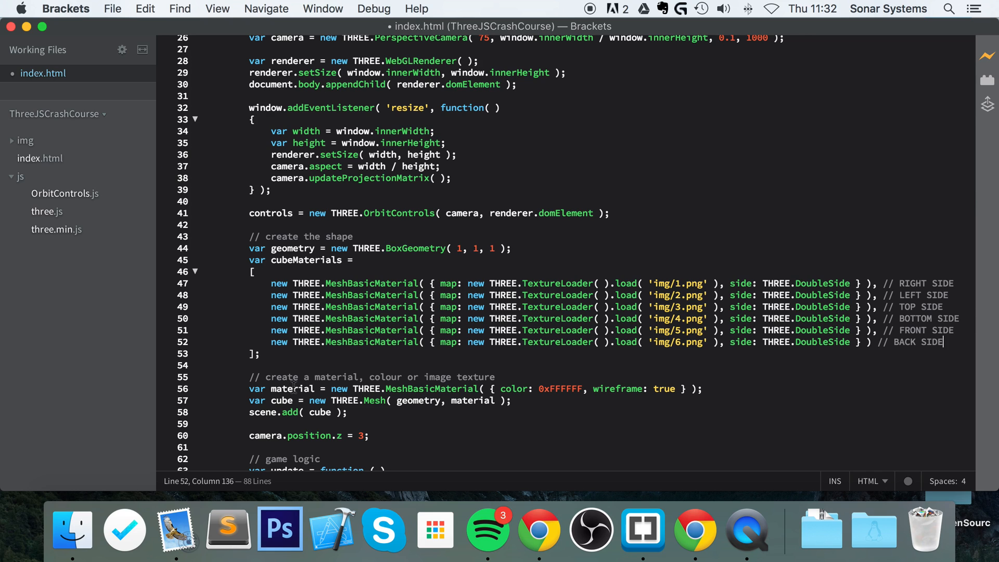
click(329, 389)
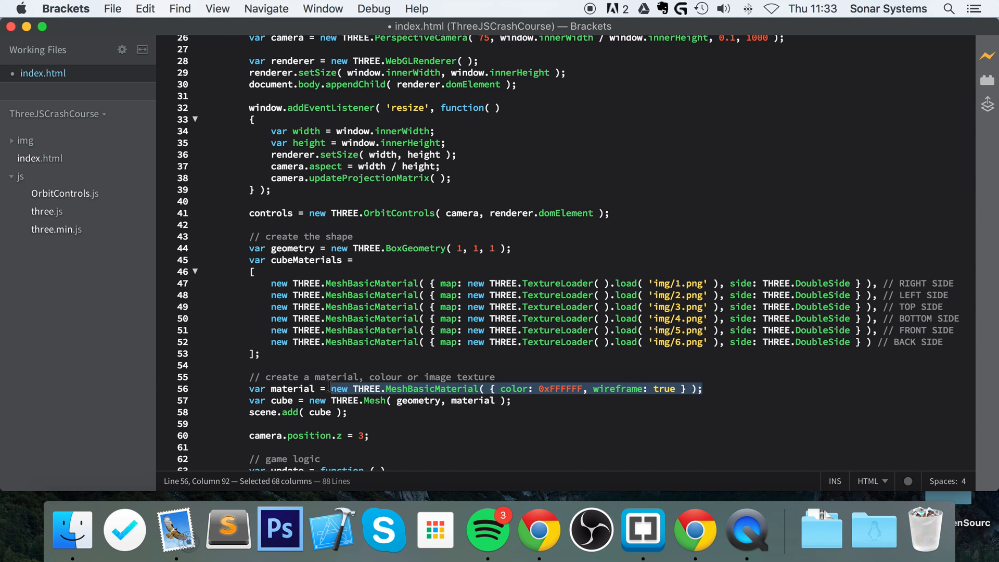
text(THRE)
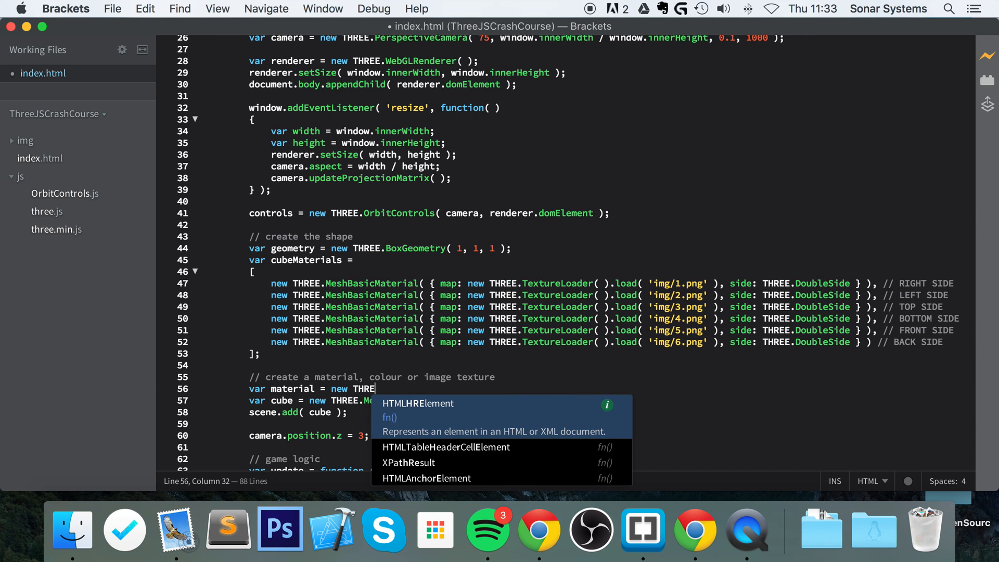
text(MeshFaceMat)
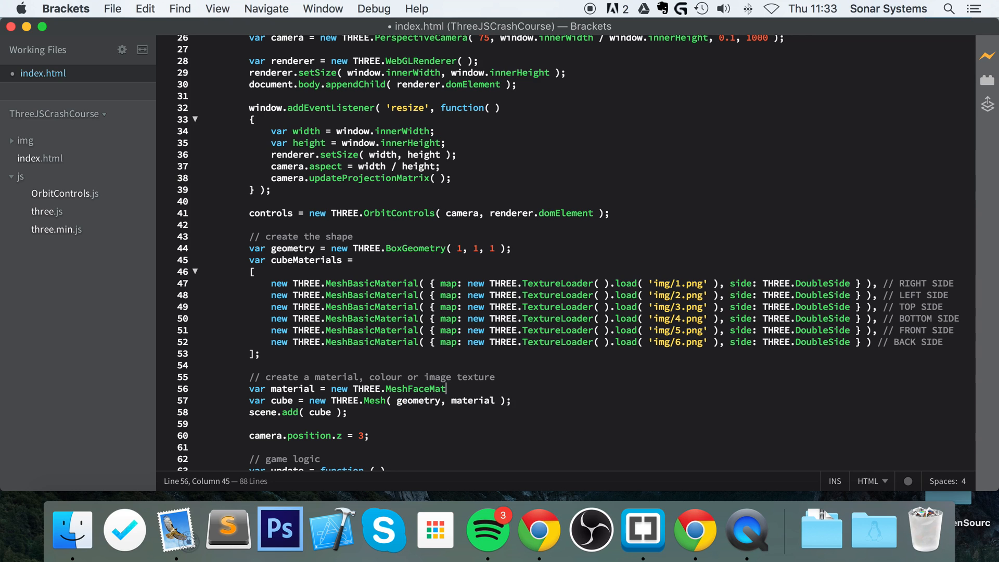
text(erial)
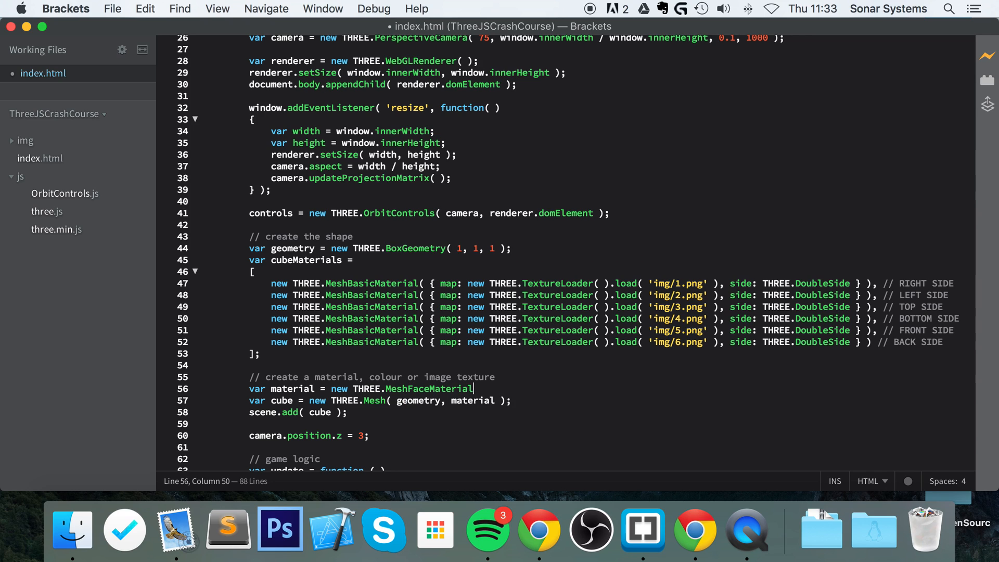
text(( );)
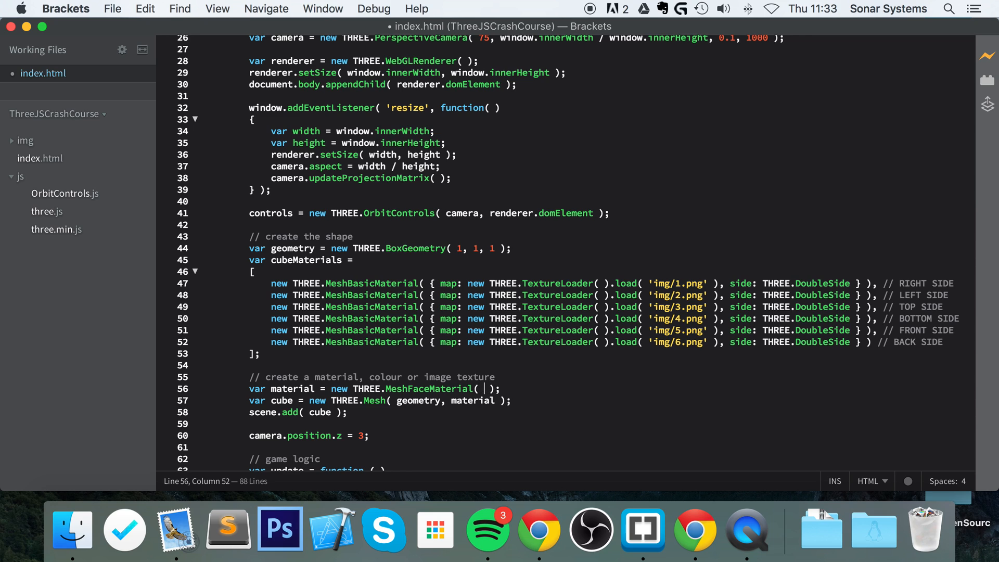
text(cubeMaterials)
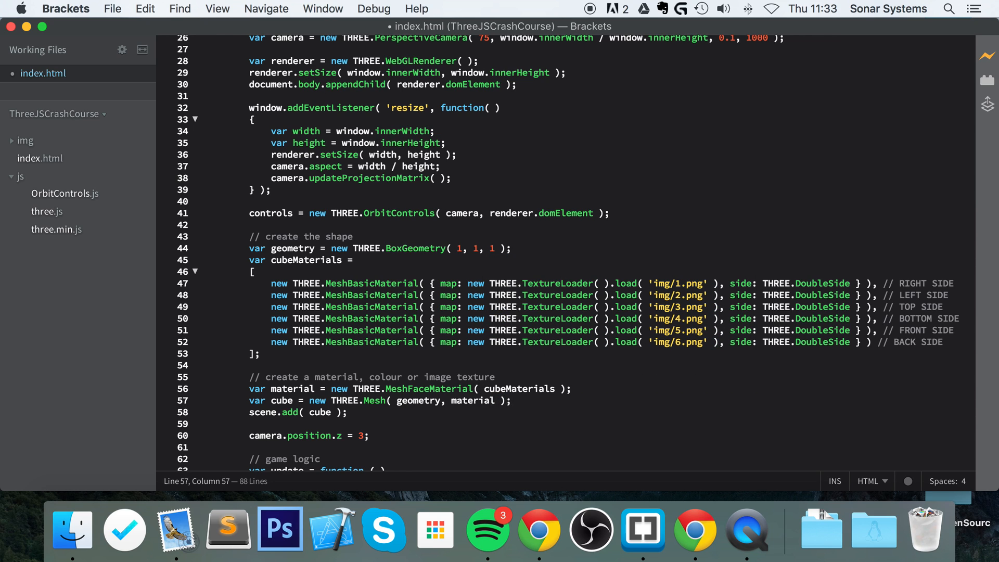
click(495, 400)
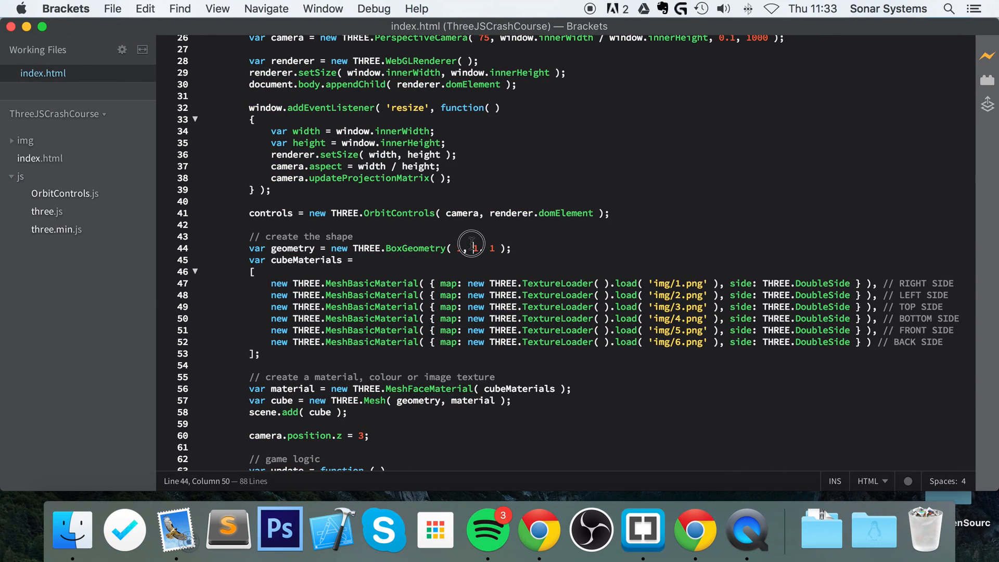
Change BoxGeometry( 1, 1, 1 ) to BoxGeometry( 2, 2, 2 ).
text(2,)
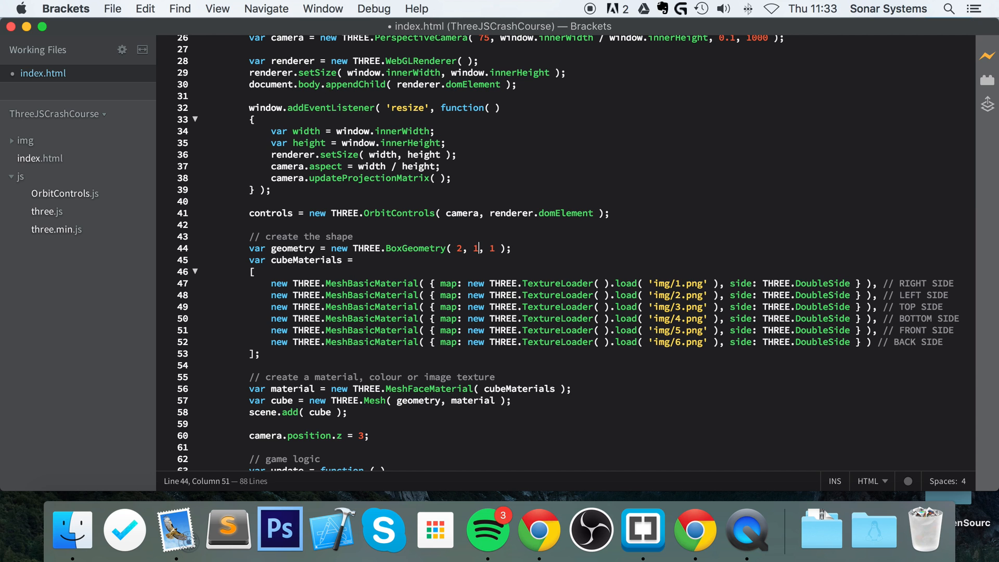
text(2, 2)
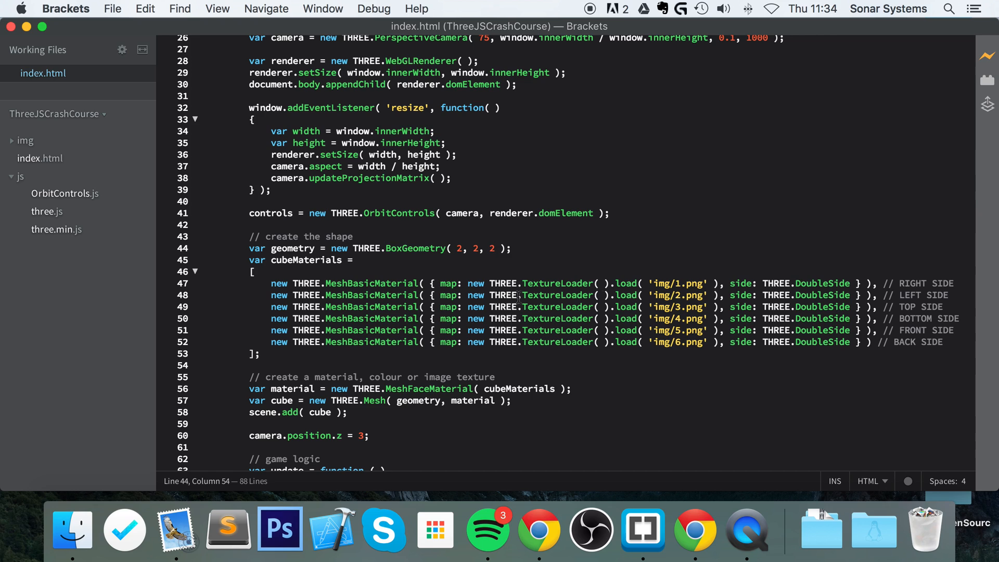
click(477, 283)
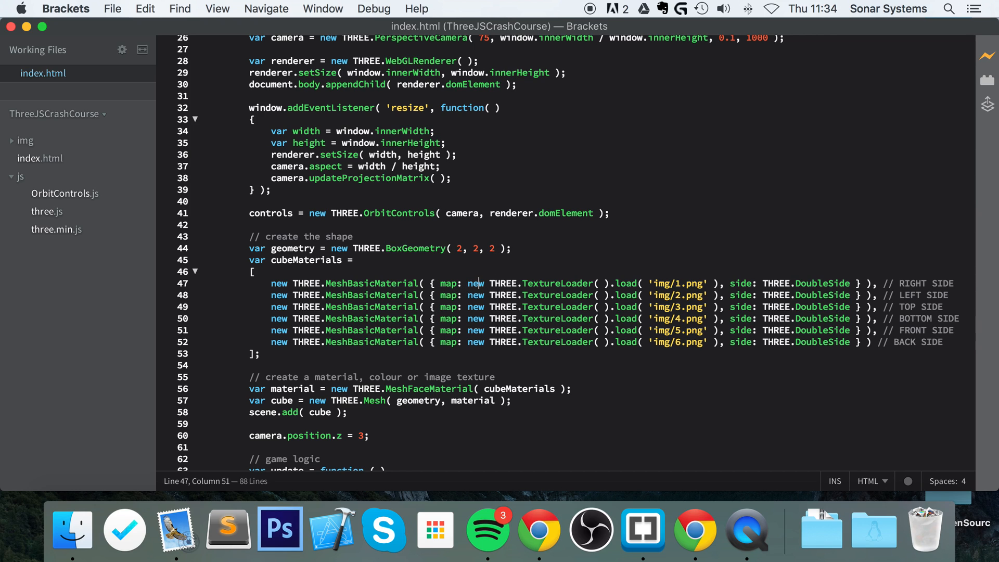
Replace the right-side material's img/1.png map with color: 0xFFFFFF and save.
double_click(448, 283)
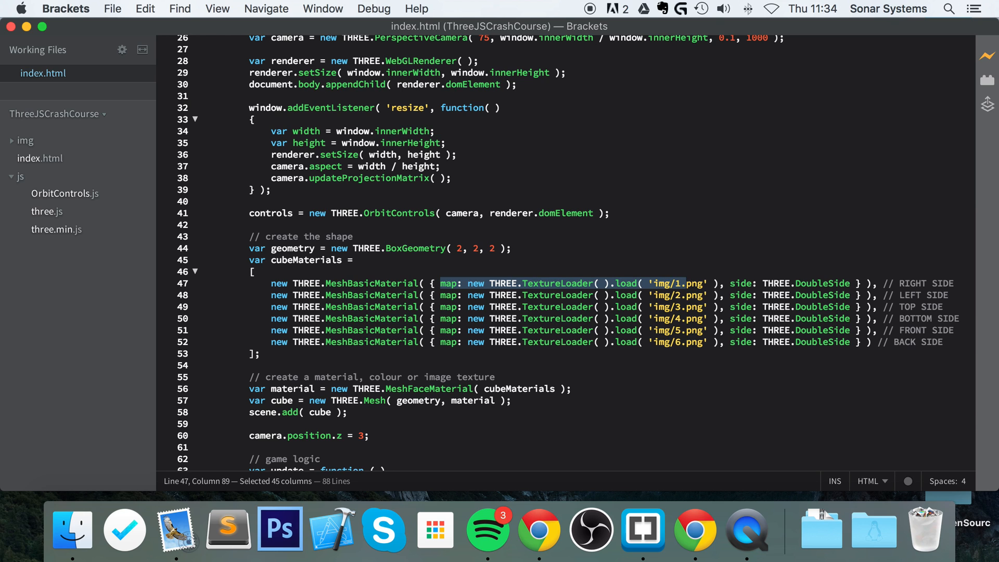
text(co)
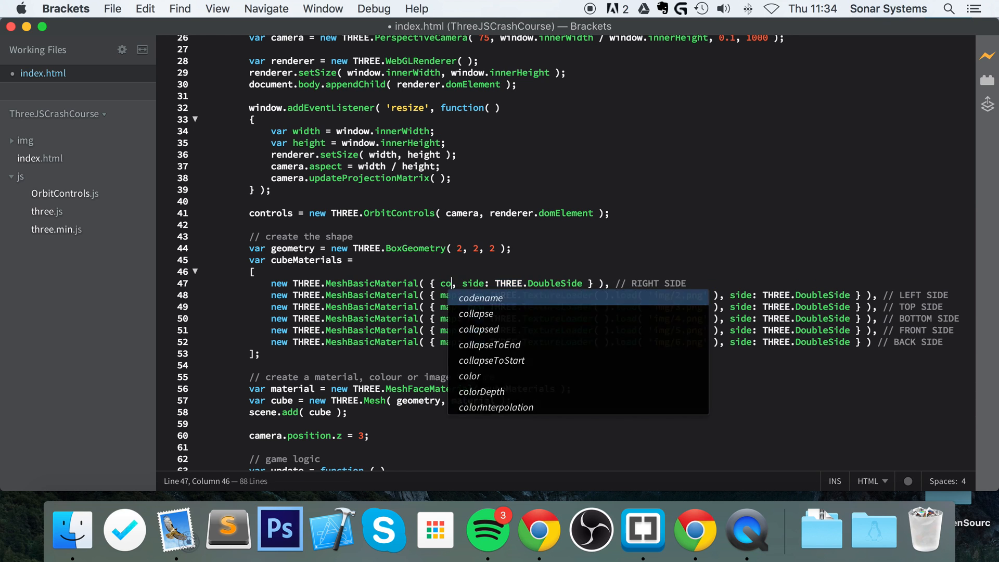
click(469, 376)
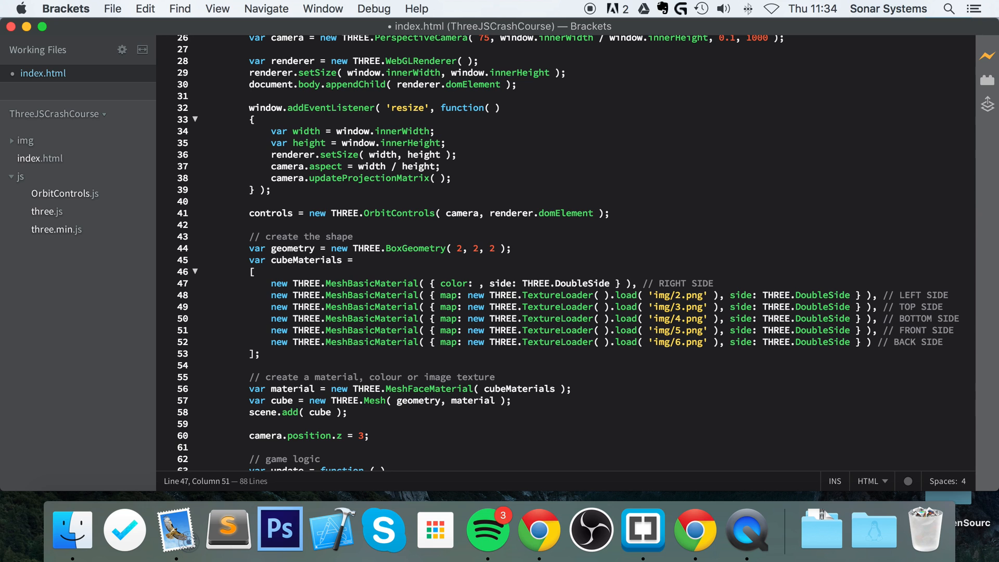
text(0x)
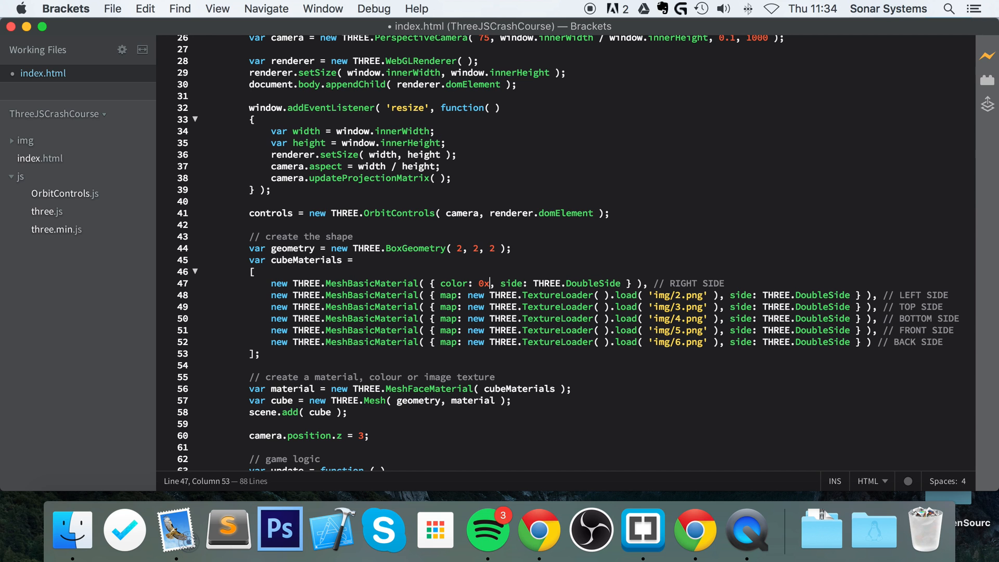
text(FFFFFF)
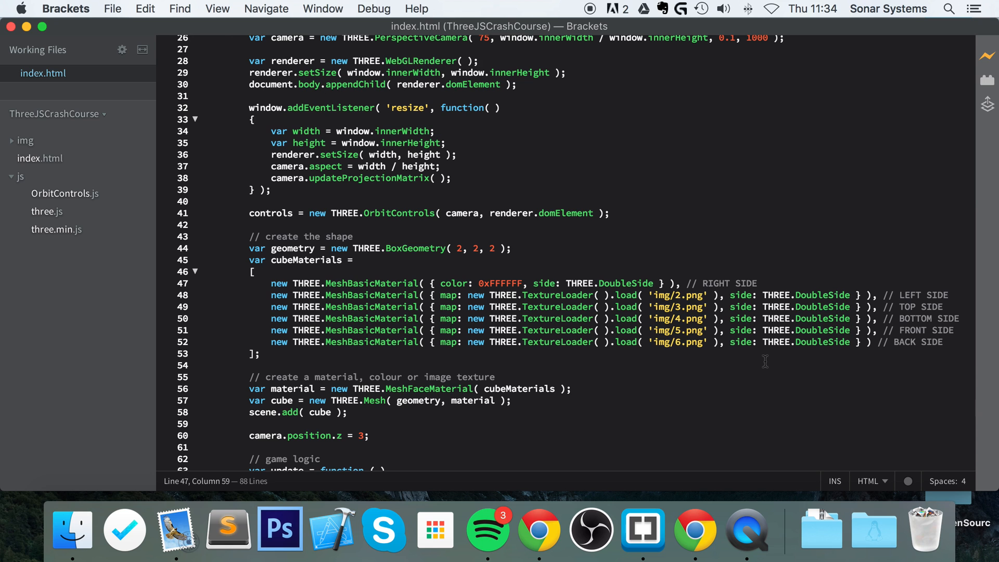
click(695, 529)
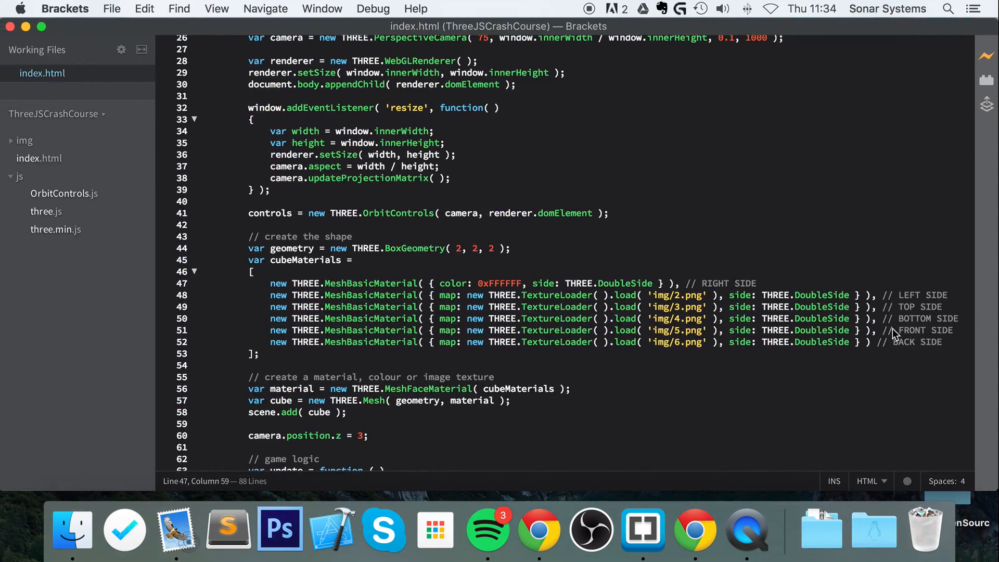
double_click(623, 283)
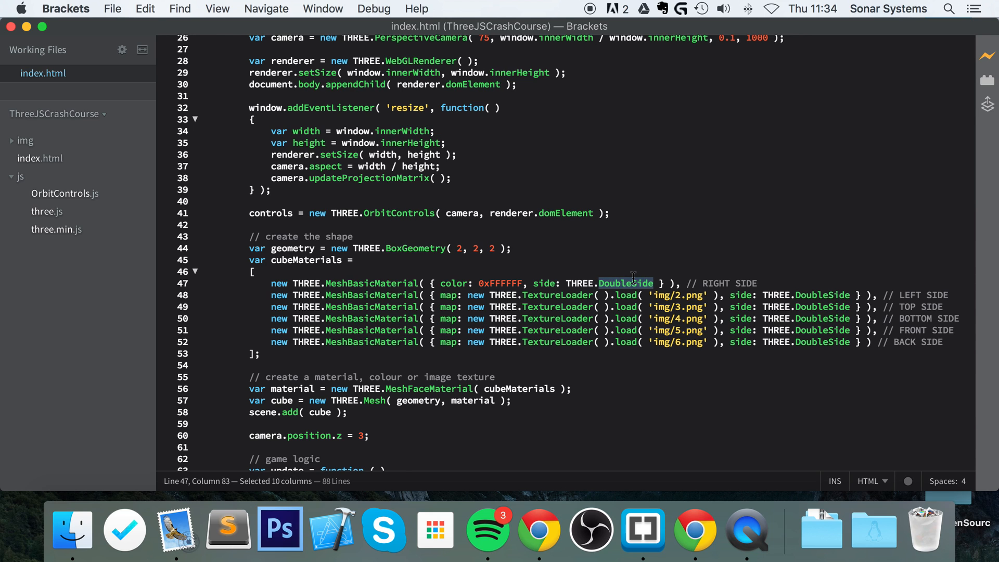
text(Front)
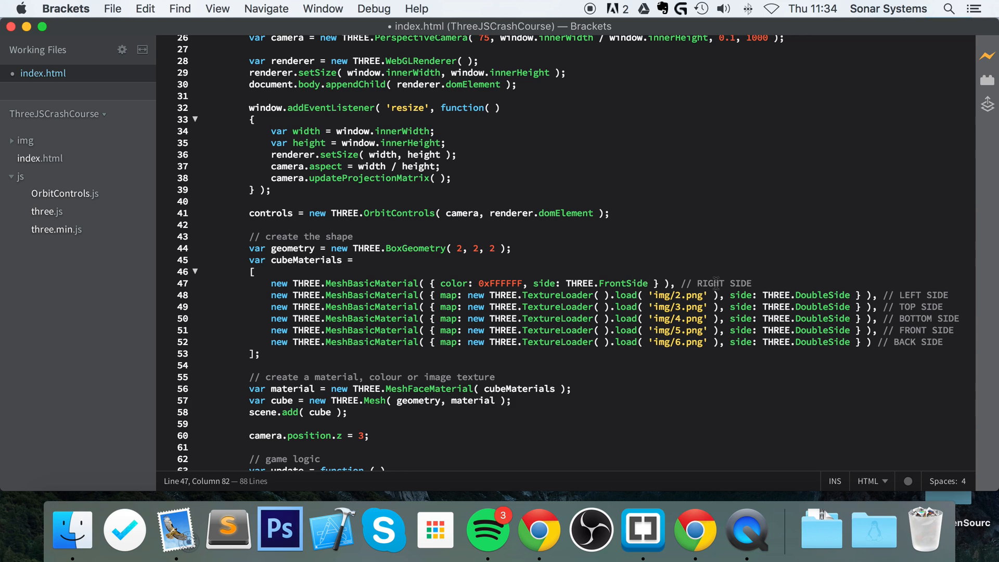
double_click(822, 306)
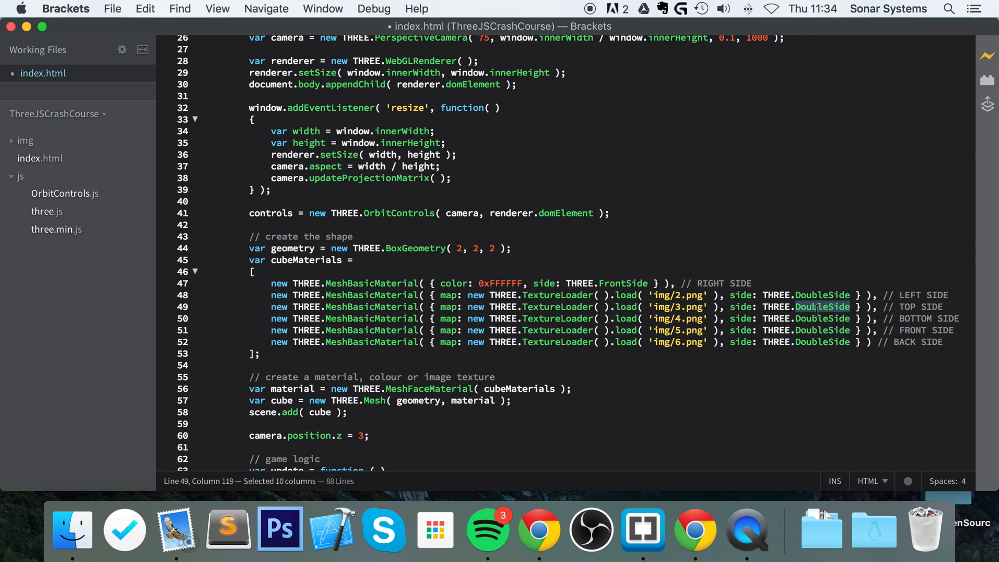
text(FrontSid)
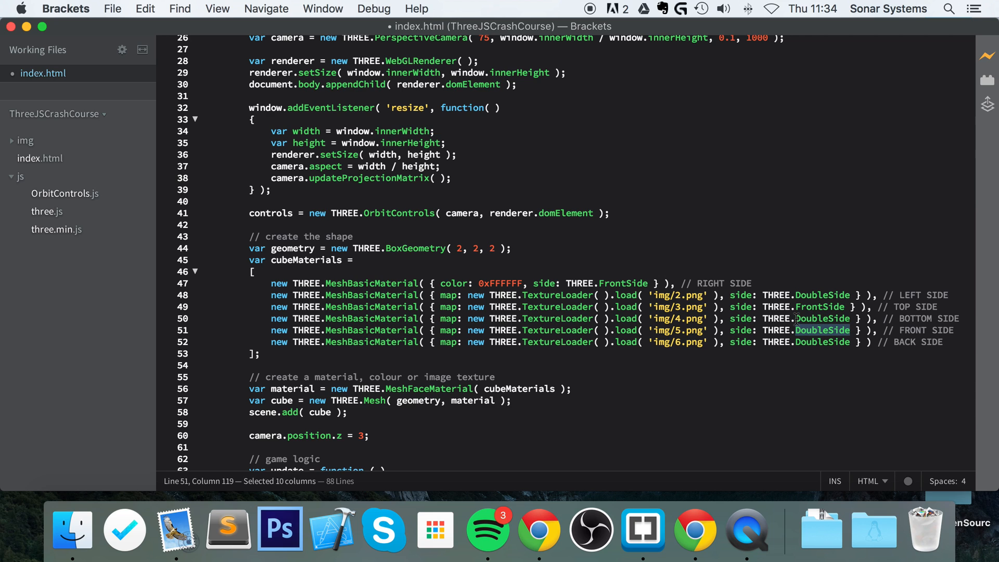
text(BackSoide)
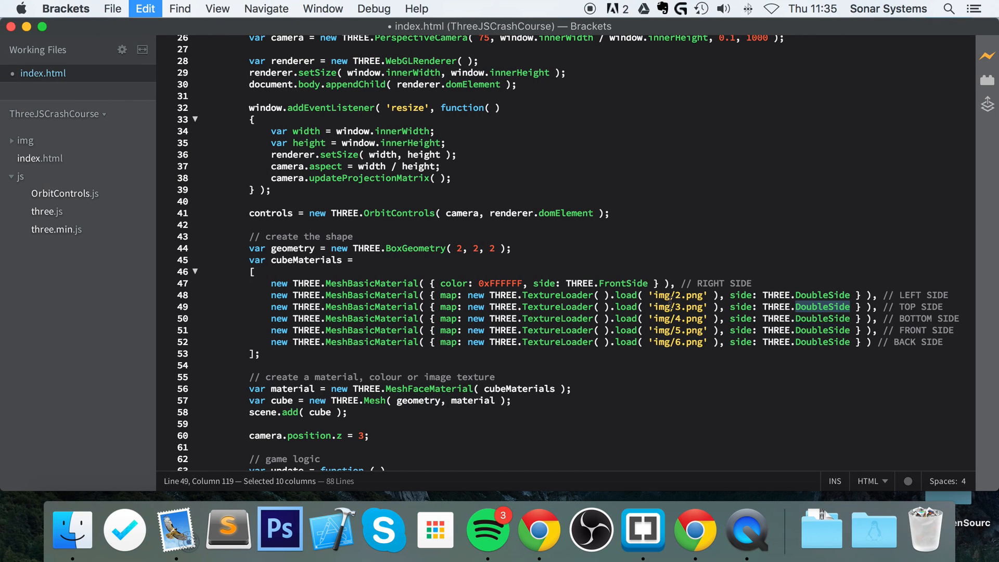
double_click(624, 283)
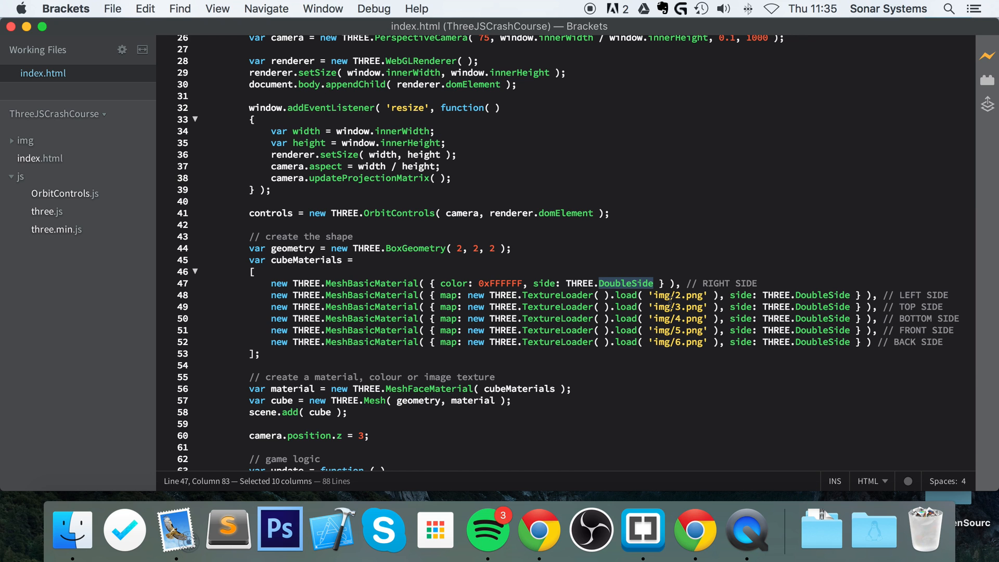